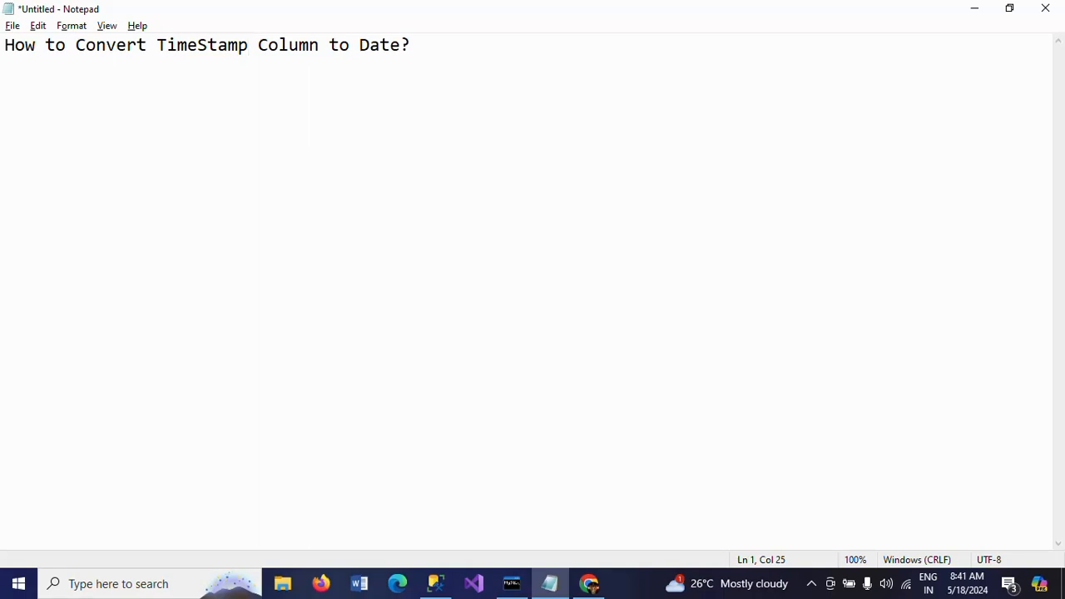
Bring SQL Server Management Studio to the front from the Notepad question.
{"action": "left_click", "coordinate": [250, 44]}
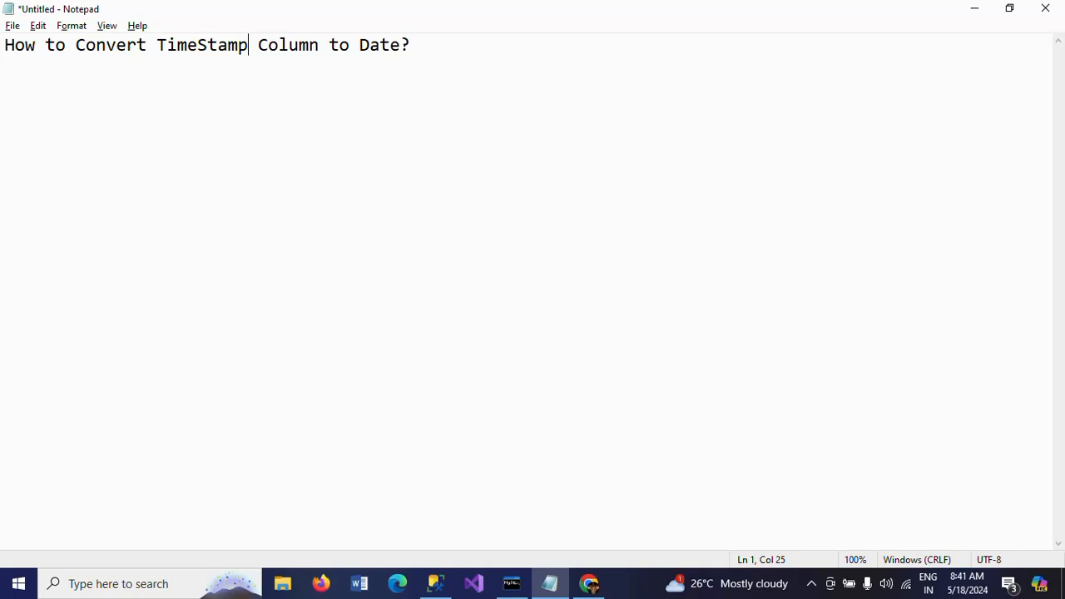
{"action": "mouse_move", "coordinate": [730, 156]}
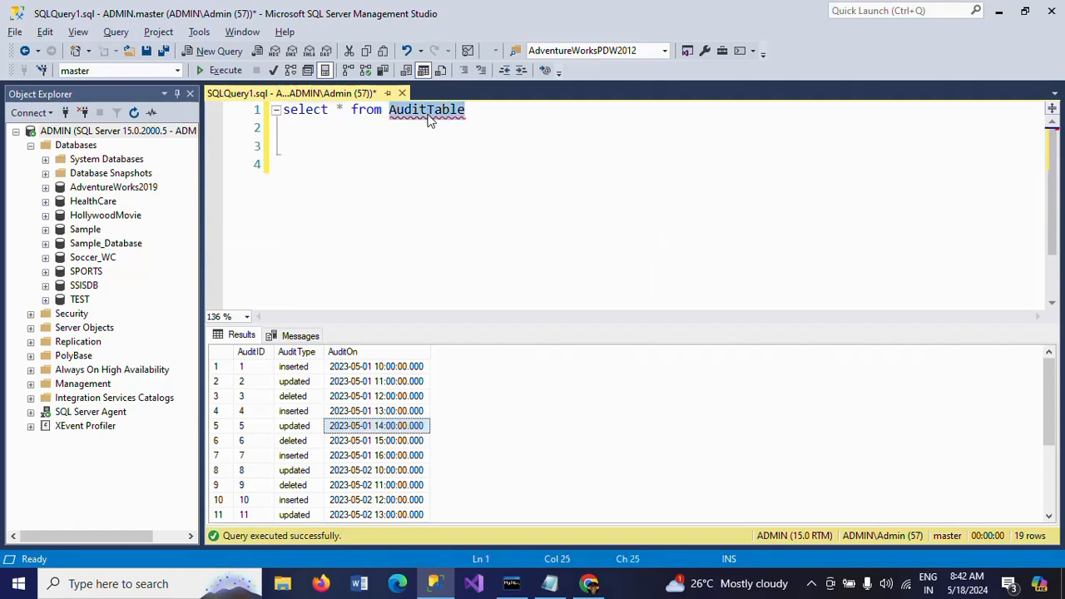
{"action": "left_click", "coordinate": [227, 70]}
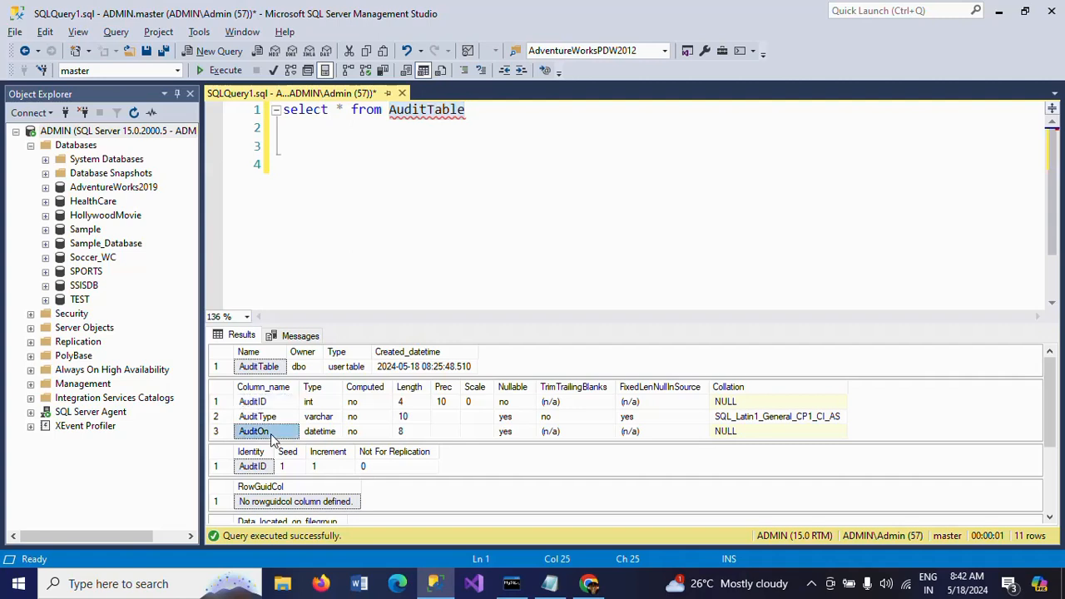
{"action": "left_click", "coordinate": [320, 431]}
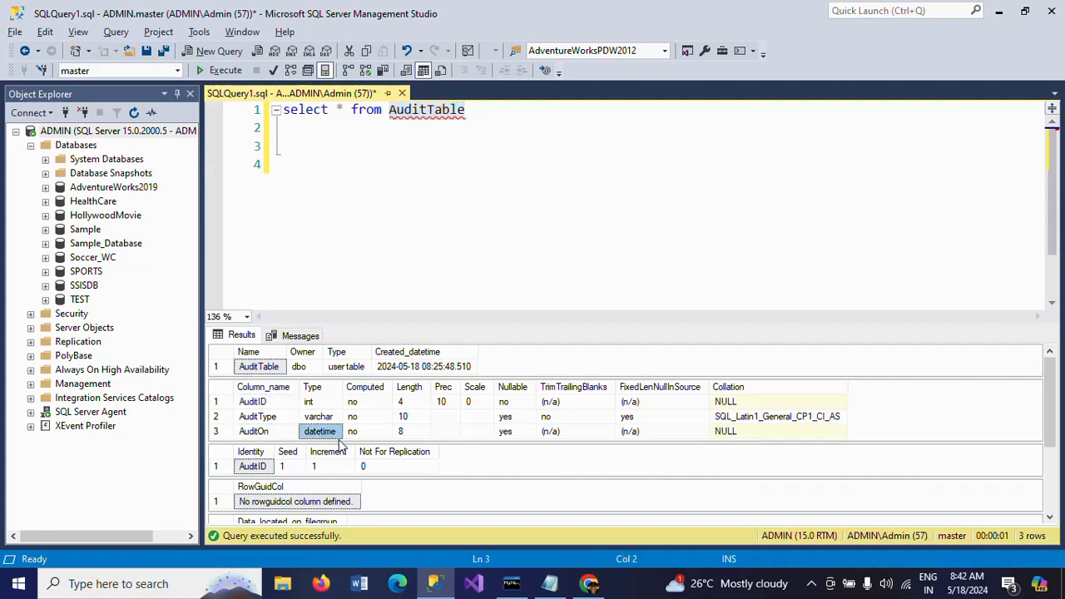
{"action": "mouse_move", "coordinate": [336, 441]}
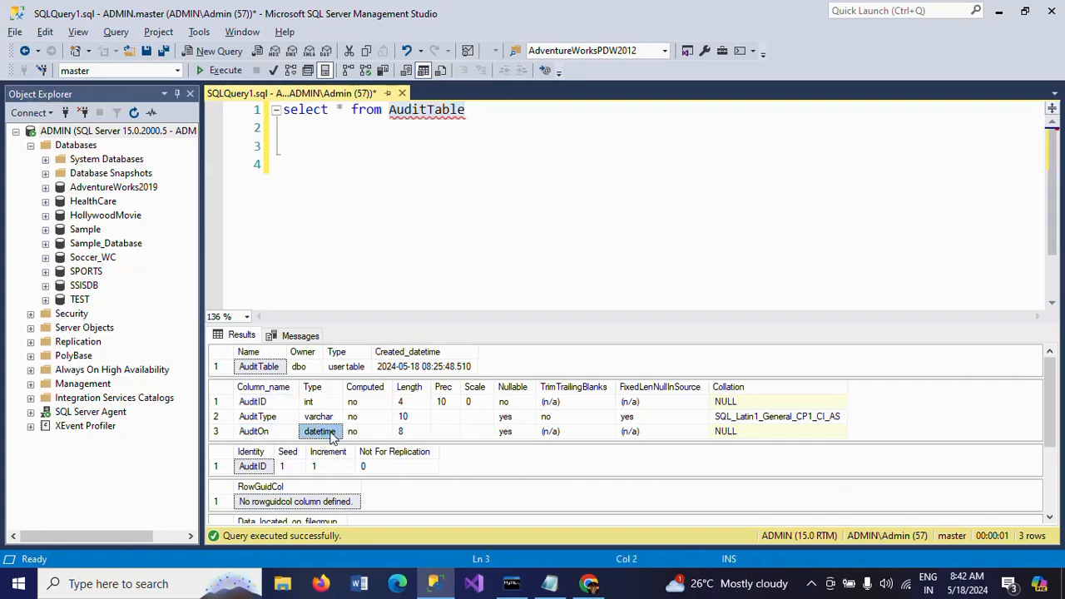
{"action": "left_click", "coordinate": [224, 70]}
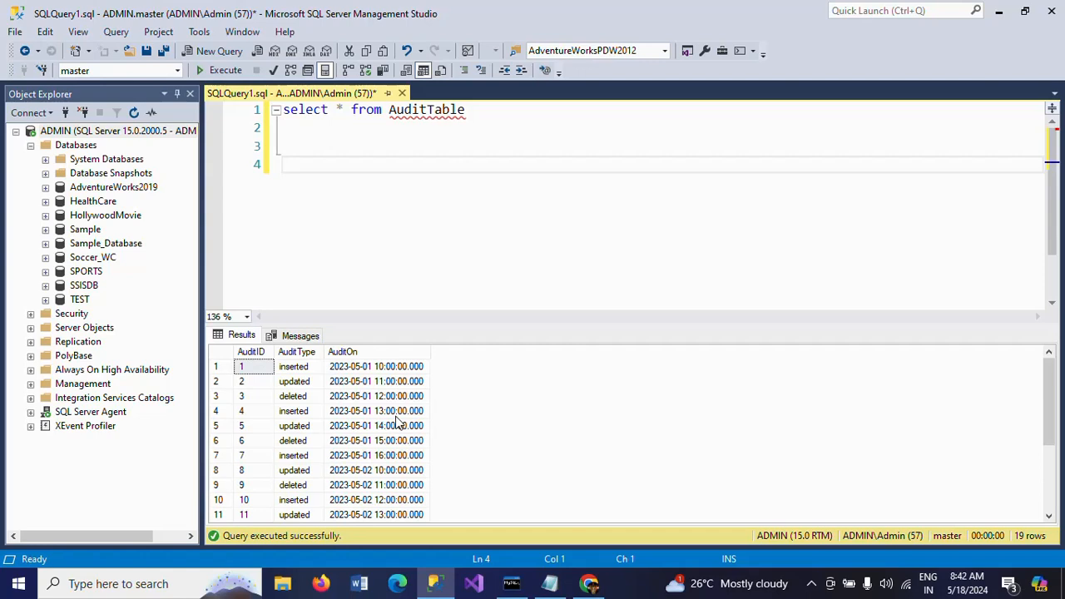
{"action": "mouse_move", "coordinate": [422, 392]}
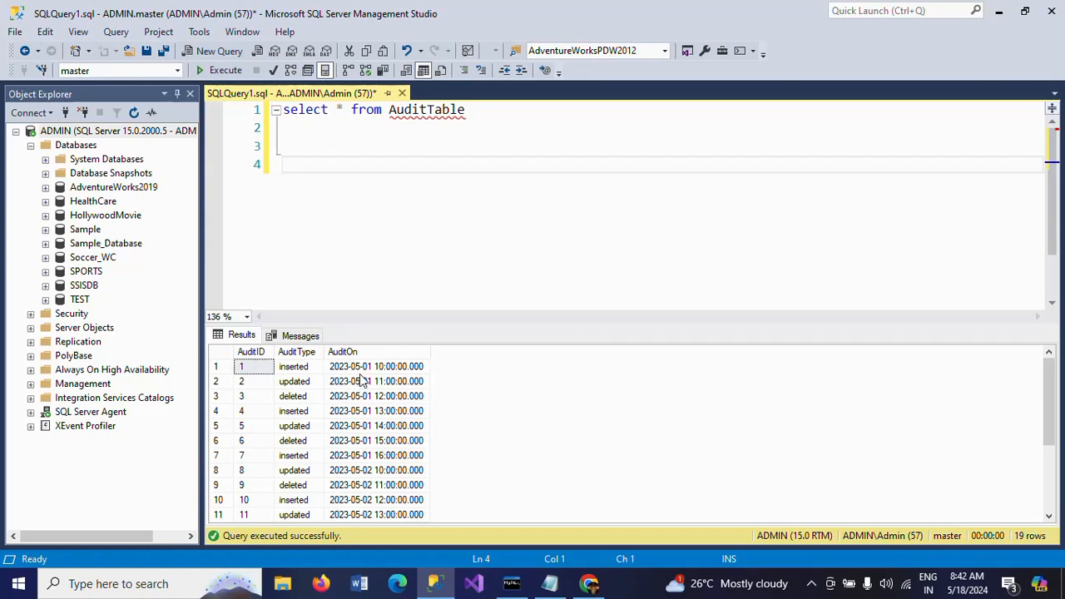
{"action": "left_click", "coordinate": [283, 165]}
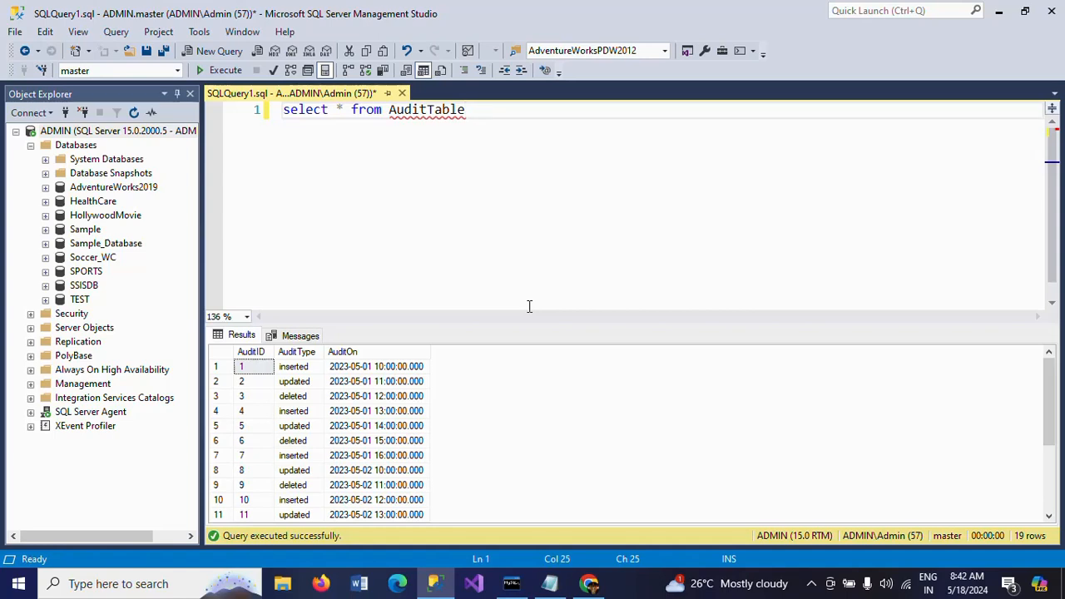
Write a query selecting Audittype, Auditon, count(*) from Audittable grouped by Audittype, Auditon.
{"action": "key", "text": "Return"}
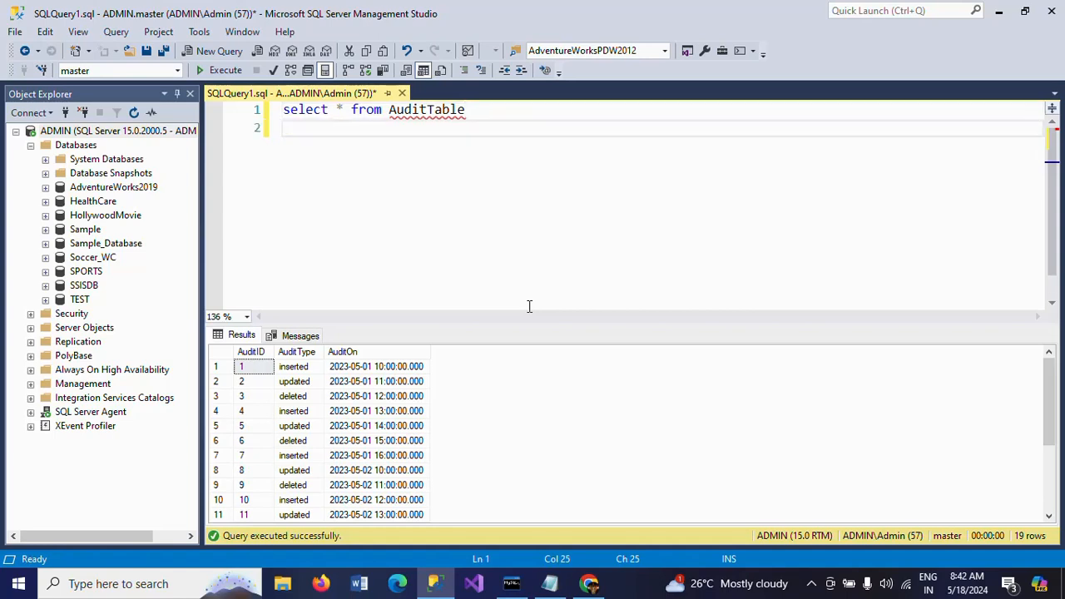
{"action": "type", "text": "sele"}
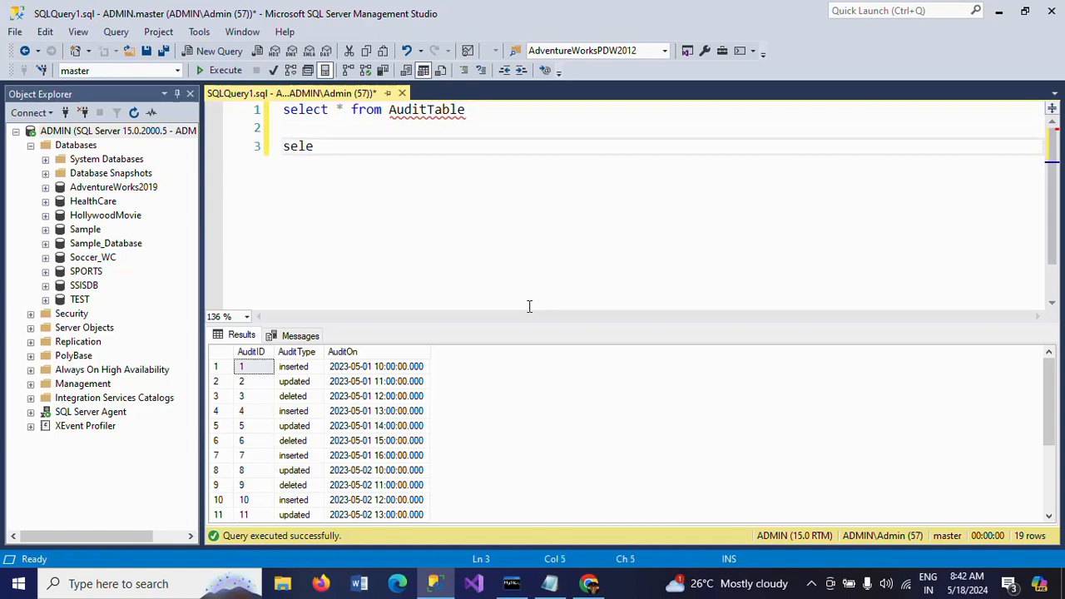
{"action": "type", "text": "ct"}
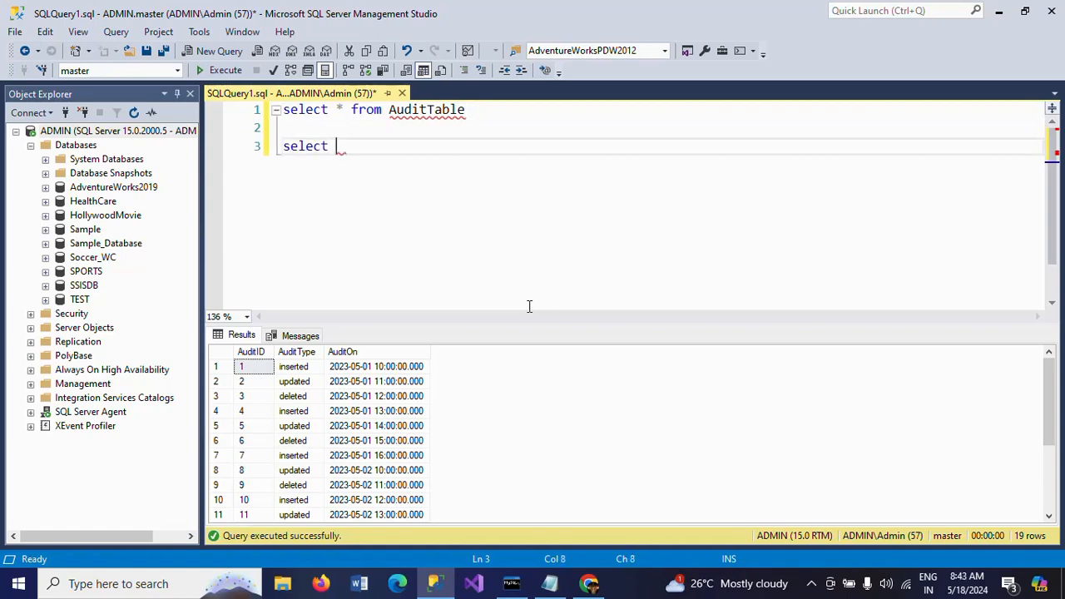
{"action": "type", "text": "Audit"}
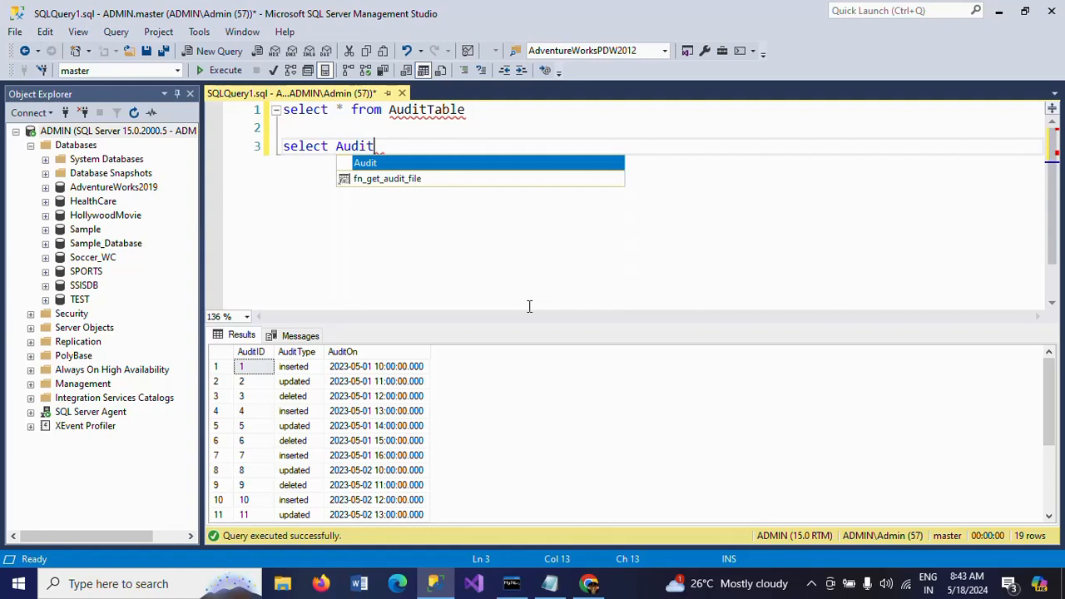
{"action": "type", "text": "ty"}
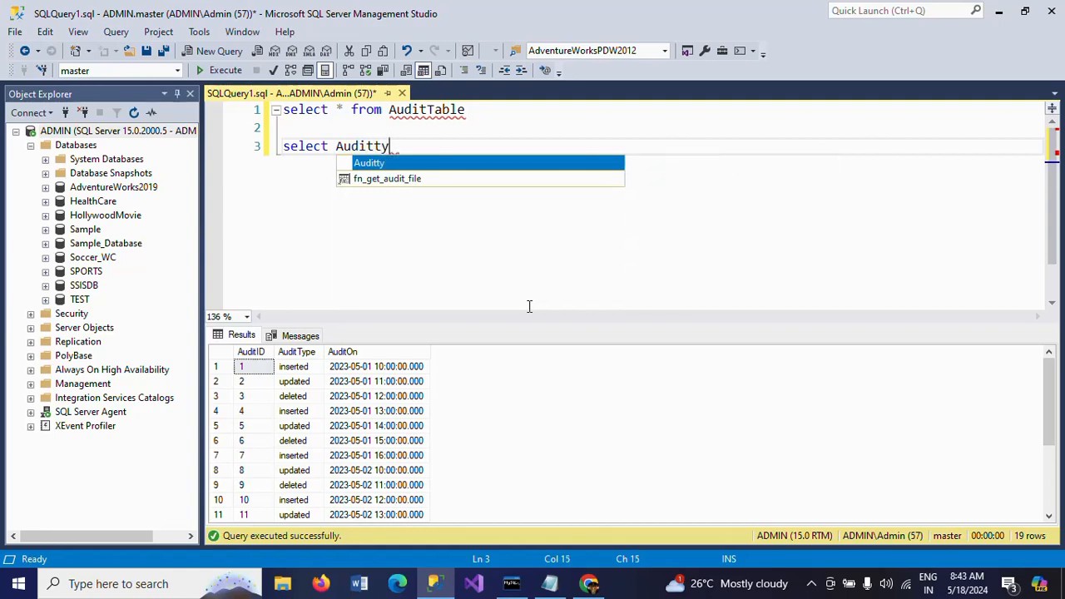
{"action": "type", "text": "pe"}
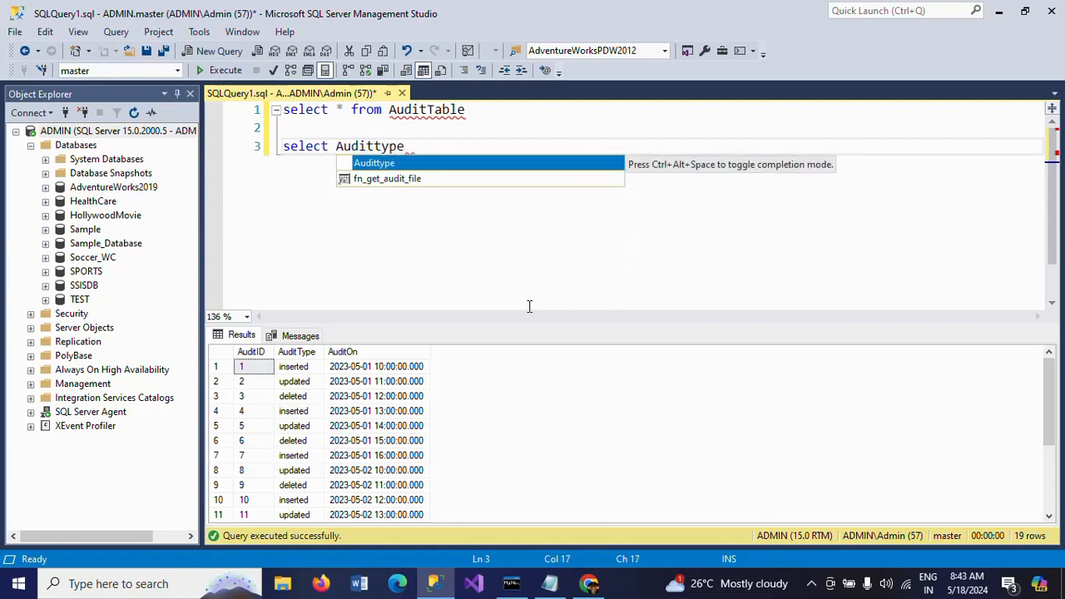
{"action": "type", "text": ","}
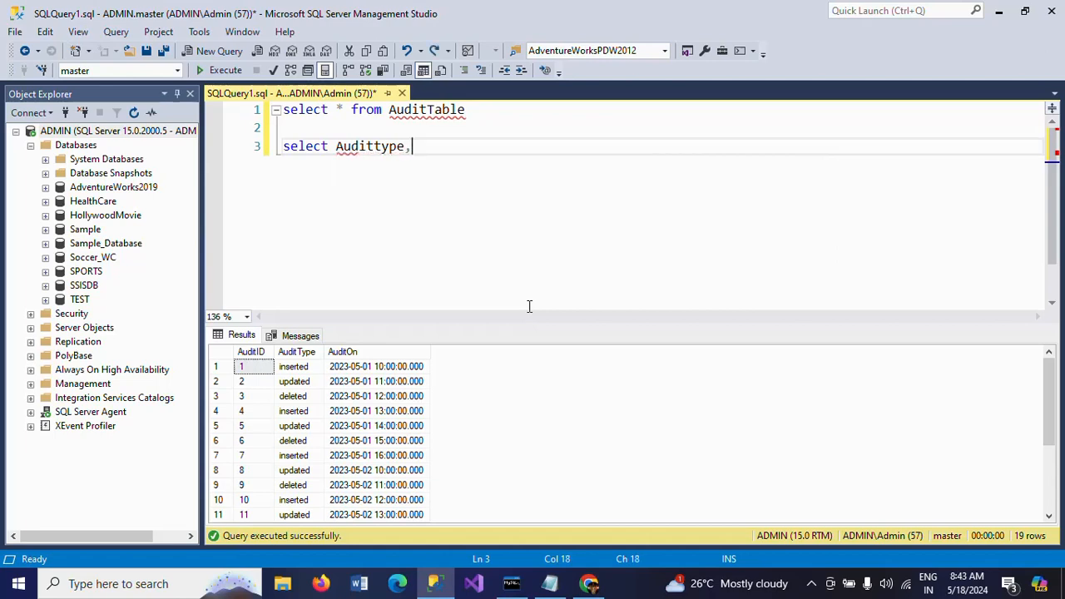
{"action": "type", "text": "Audit"}
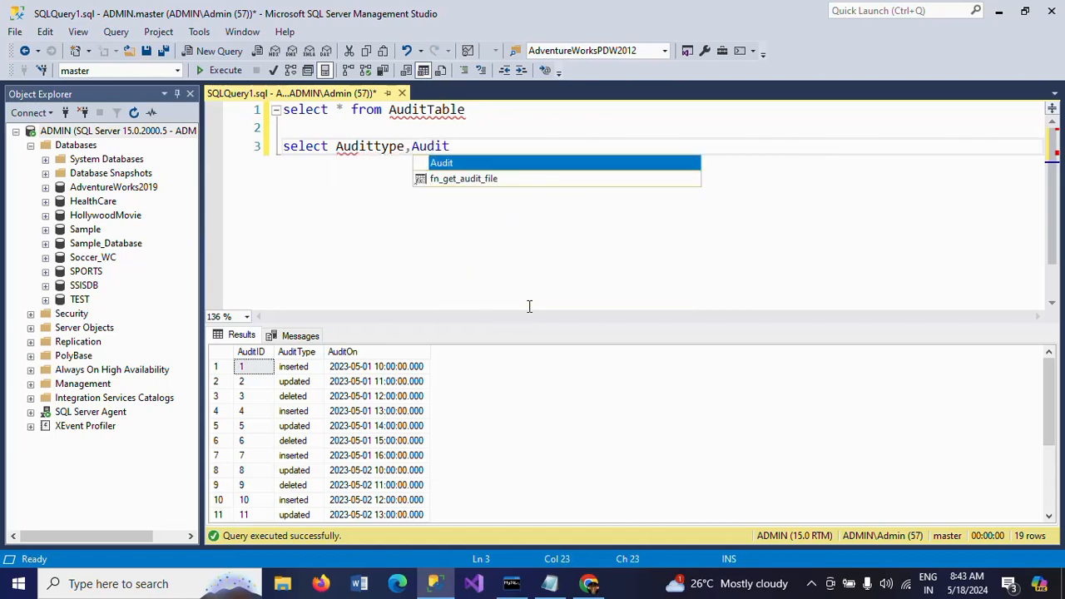
{"action": "type", "text": "on"}
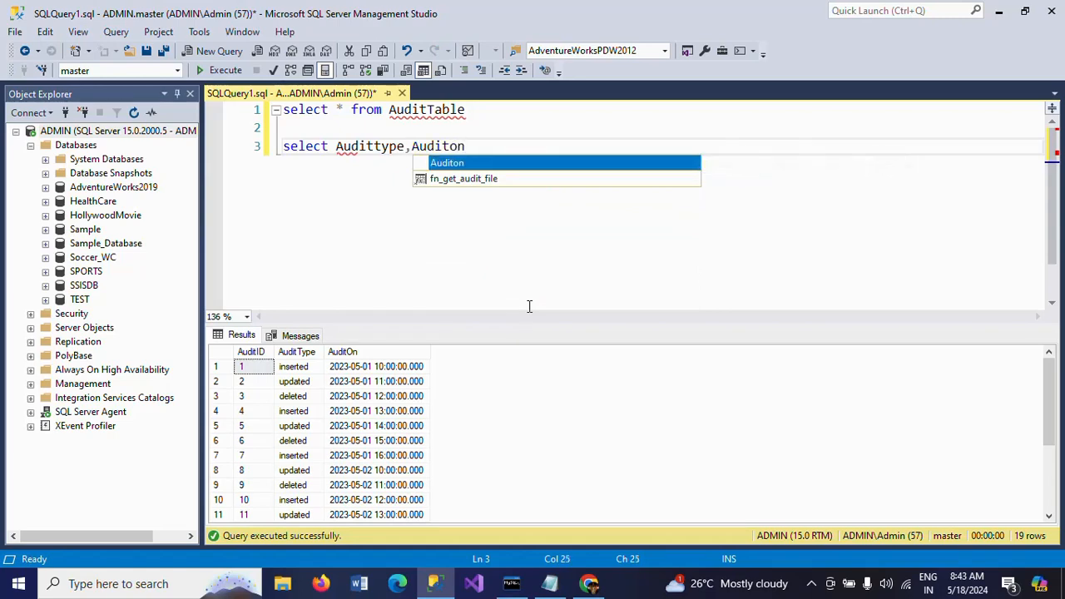
{"action": "type", "text": ",count(*"}
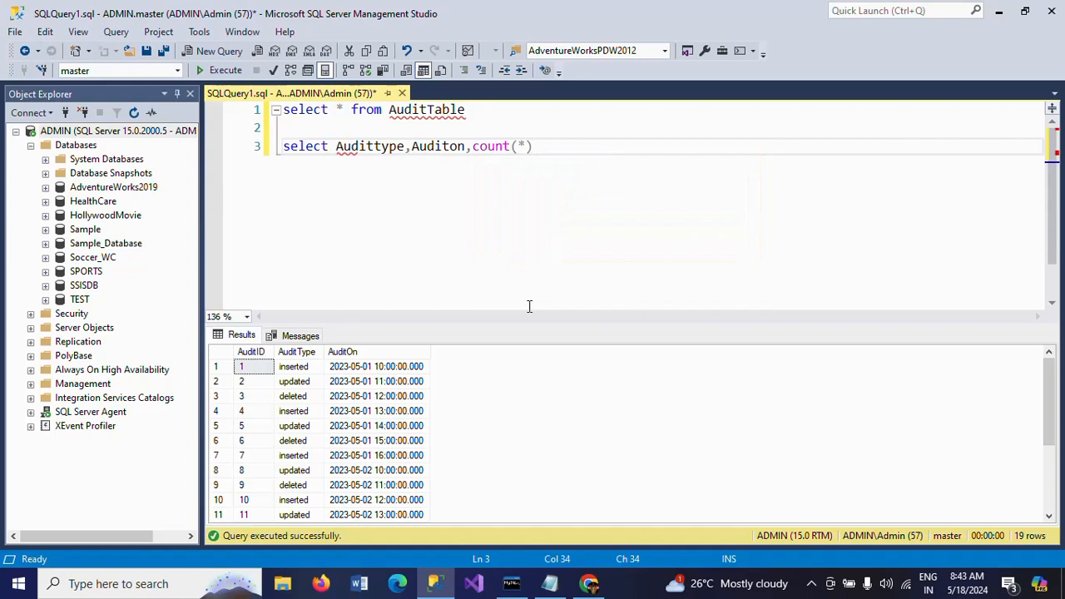
{"action": "type", "text": "From"}
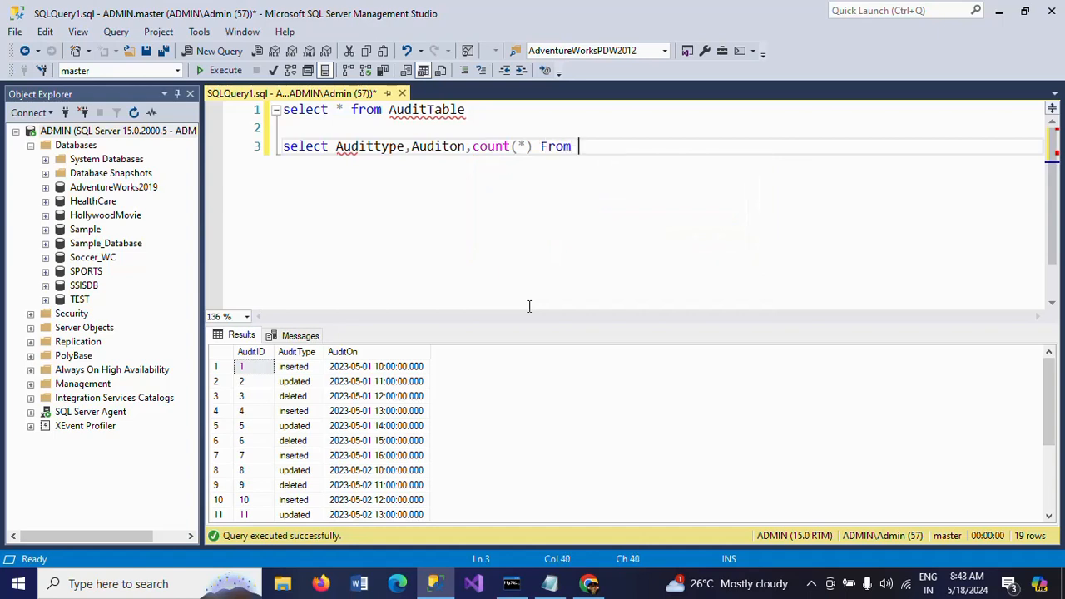
{"action": "type", "text": "Audit"}
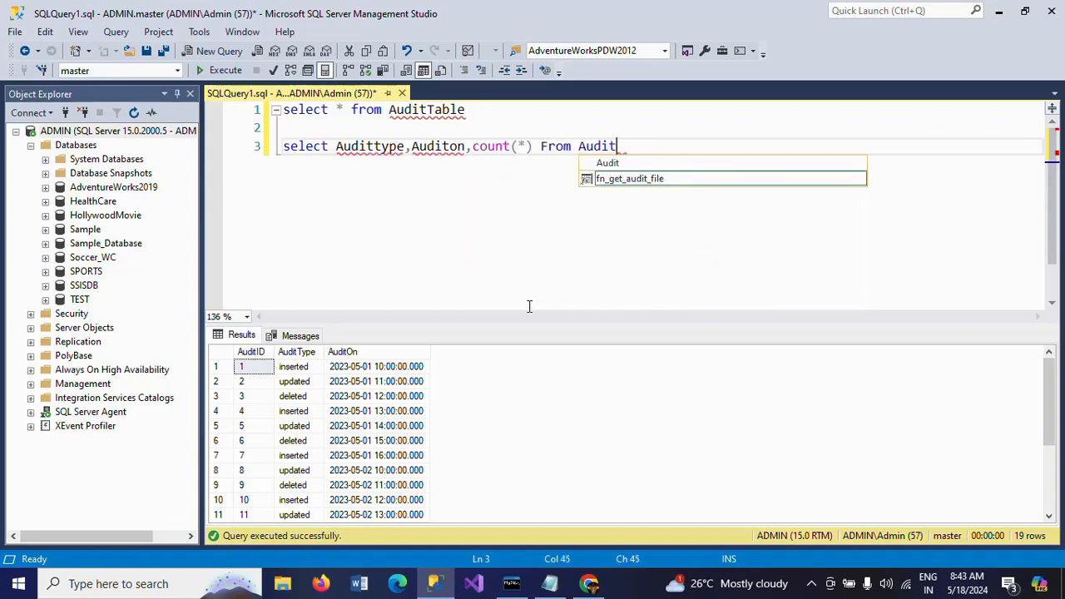
{"action": "type", "text": "table"}
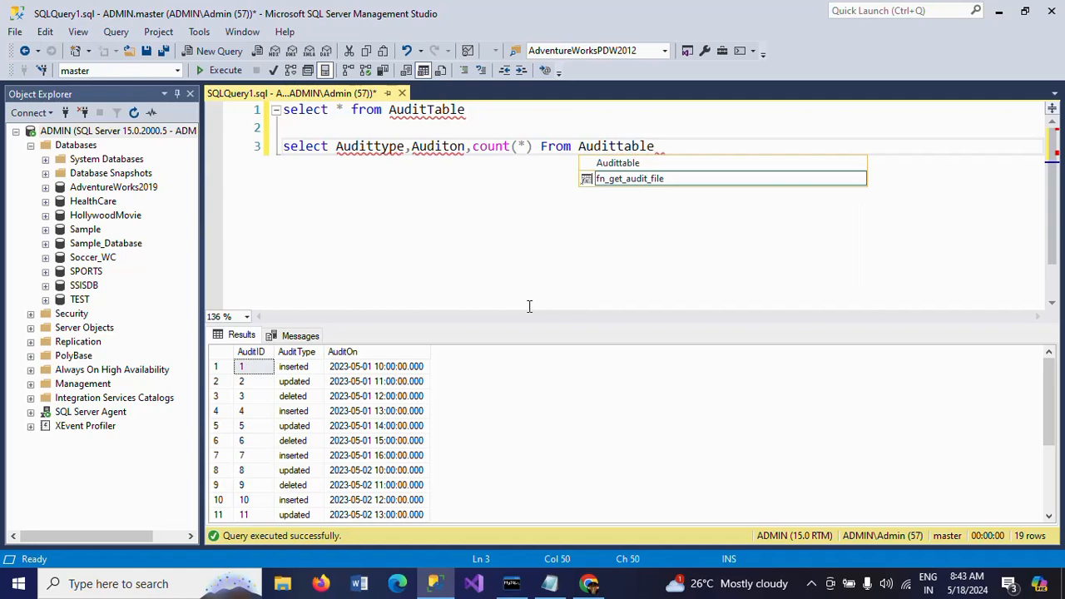
{"action": "type", "text": "gro"}
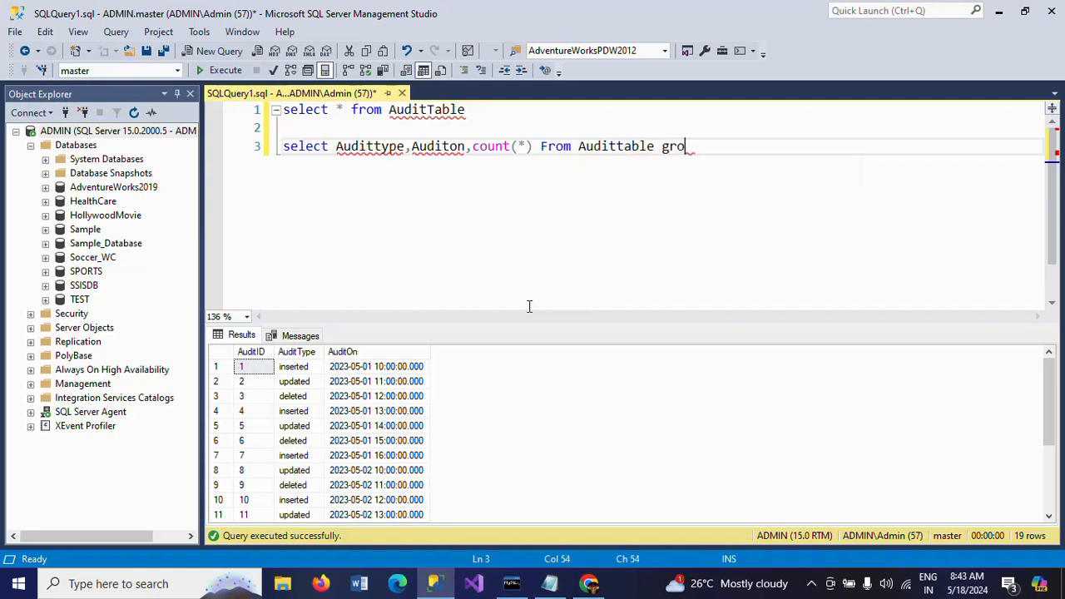
{"action": "type", "text": "up by Audittype,Auditon"}
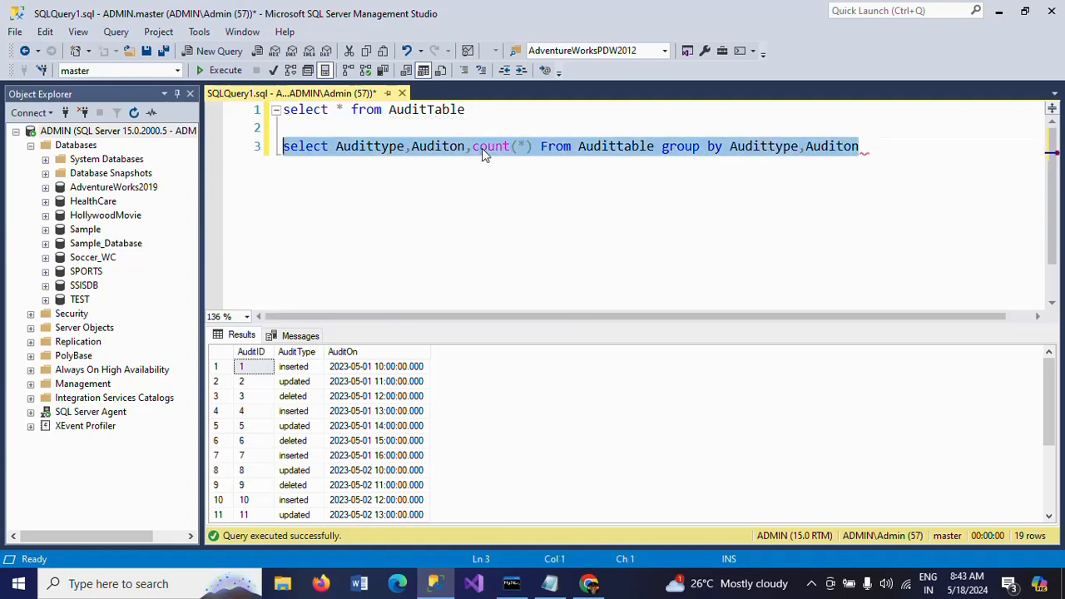
{"action": "left_click", "coordinate": [224, 70]}
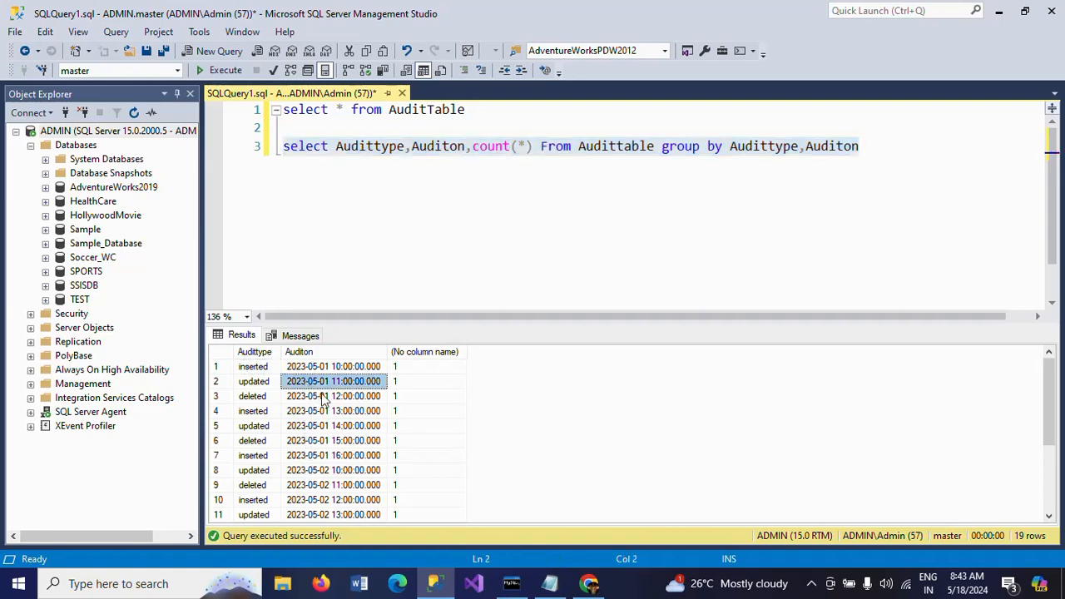
{"action": "left_click", "coordinate": [333, 409]}
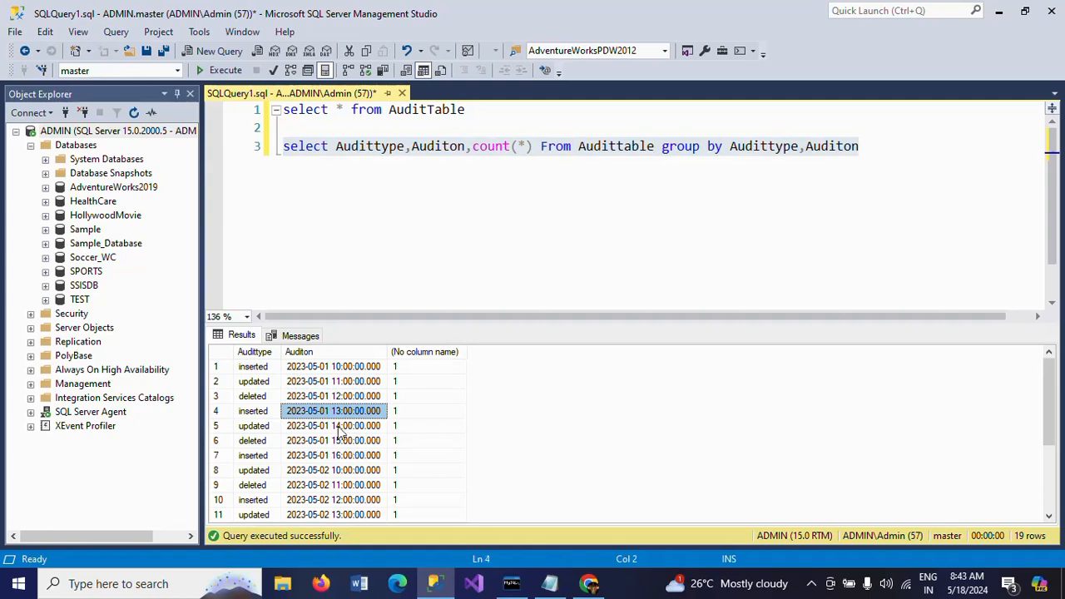
{"action": "mouse_move", "coordinate": [347, 391]}
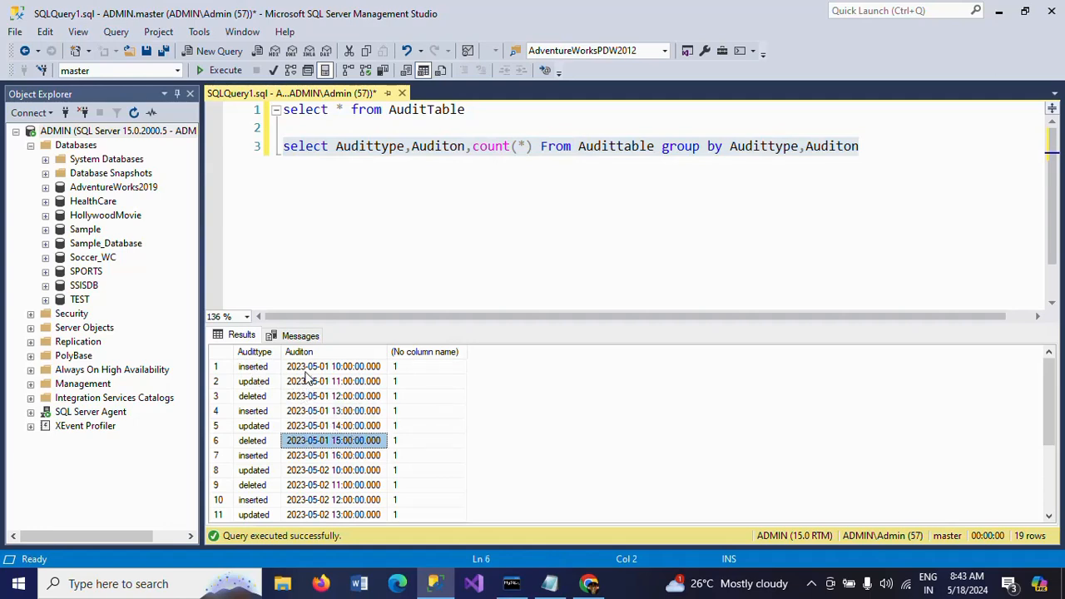
{"action": "left_click", "coordinate": [333, 367]}
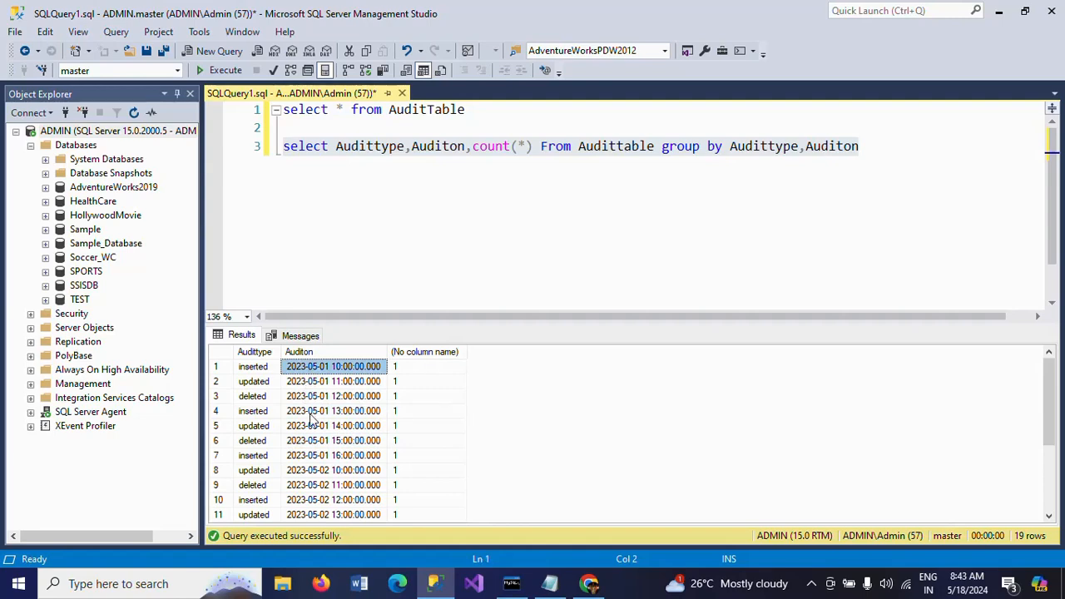
{"action": "scroll", "scroll_direction": "down", "scroll_amount": 3}
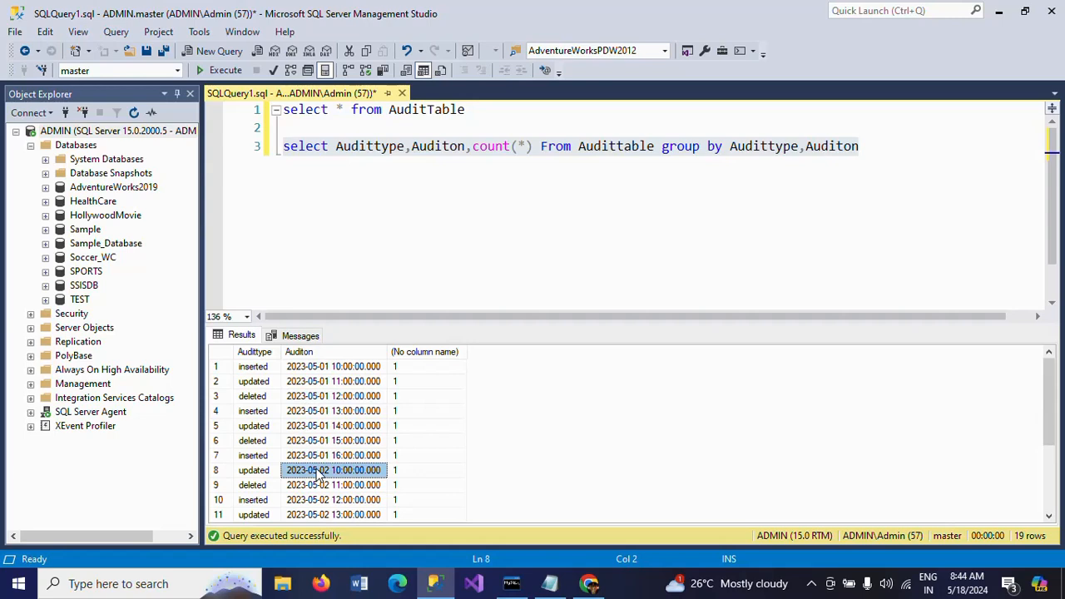
{"action": "mouse_move", "coordinate": [303, 391]}
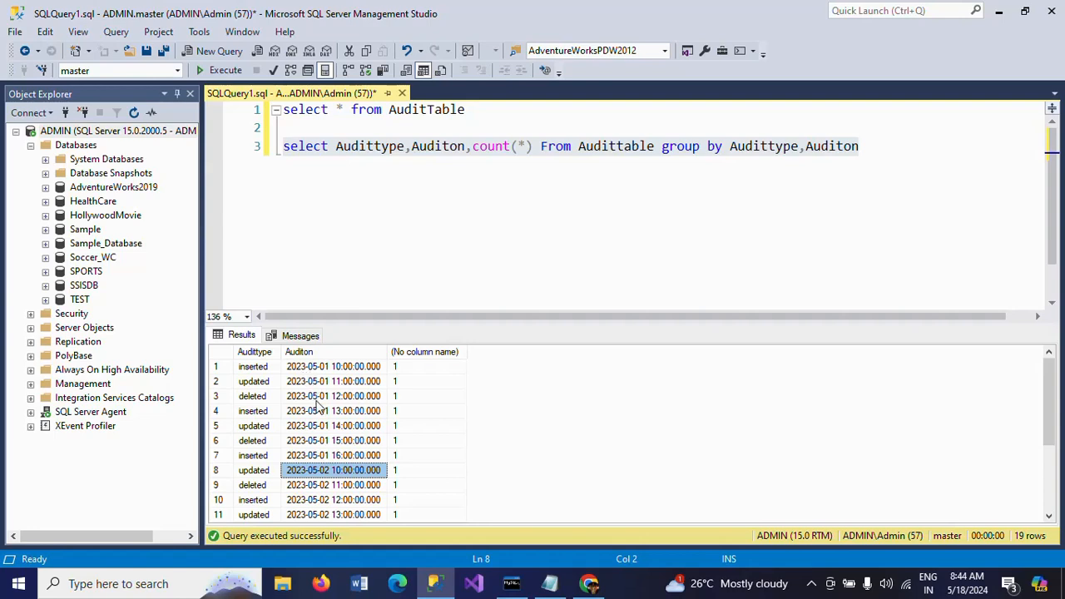
{"action": "mouse_move", "coordinate": [346, 381]}
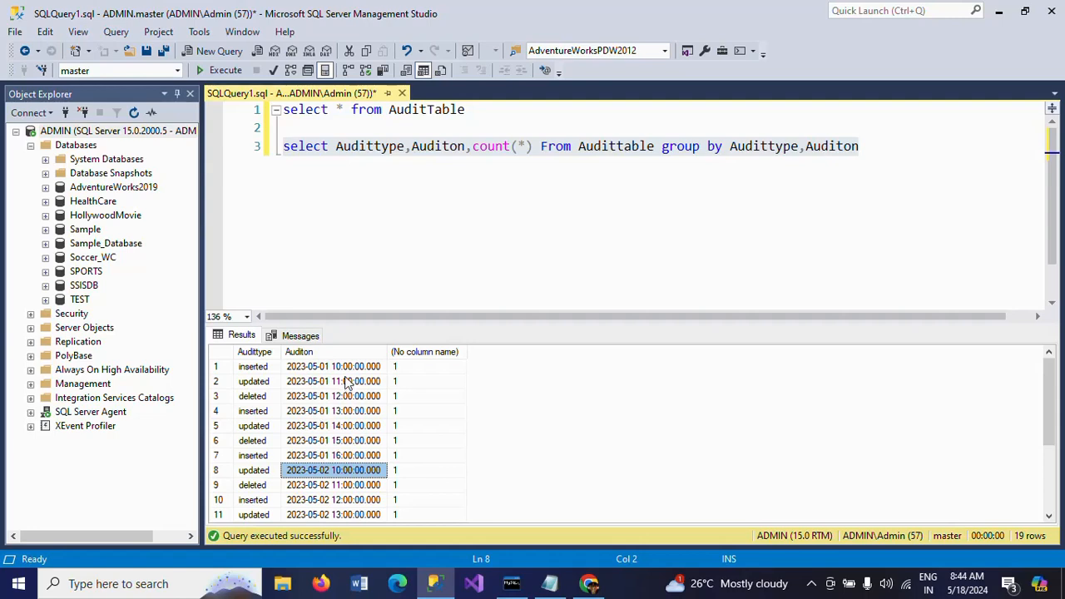
{"action": "mouse_move", "coordinate": [330, 365]}
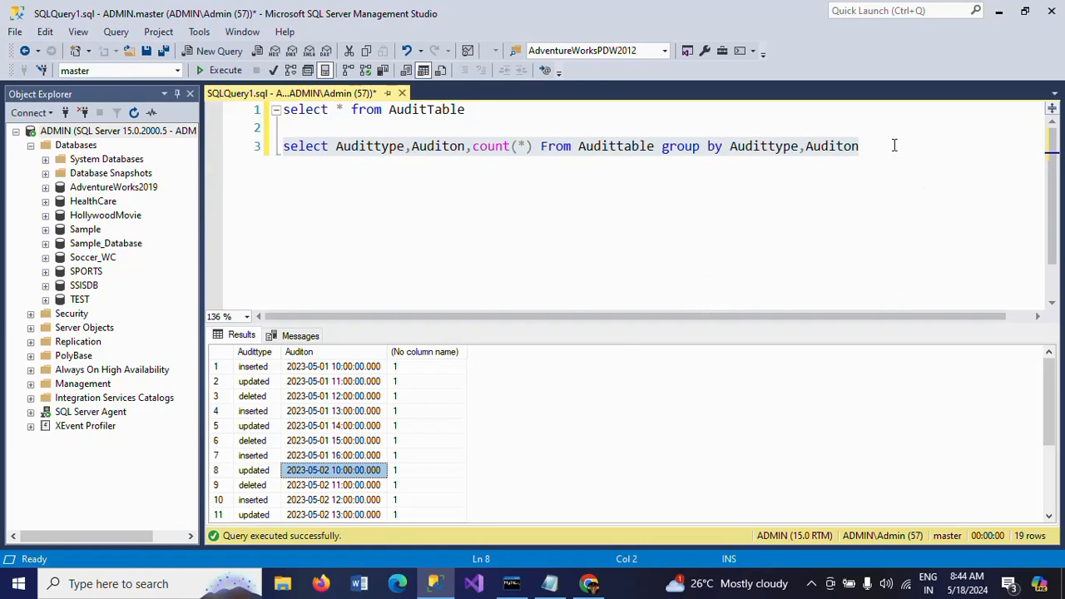
Write and run a select getdate() query returning the current date and time.
{"action": "key", "text": "Return"}
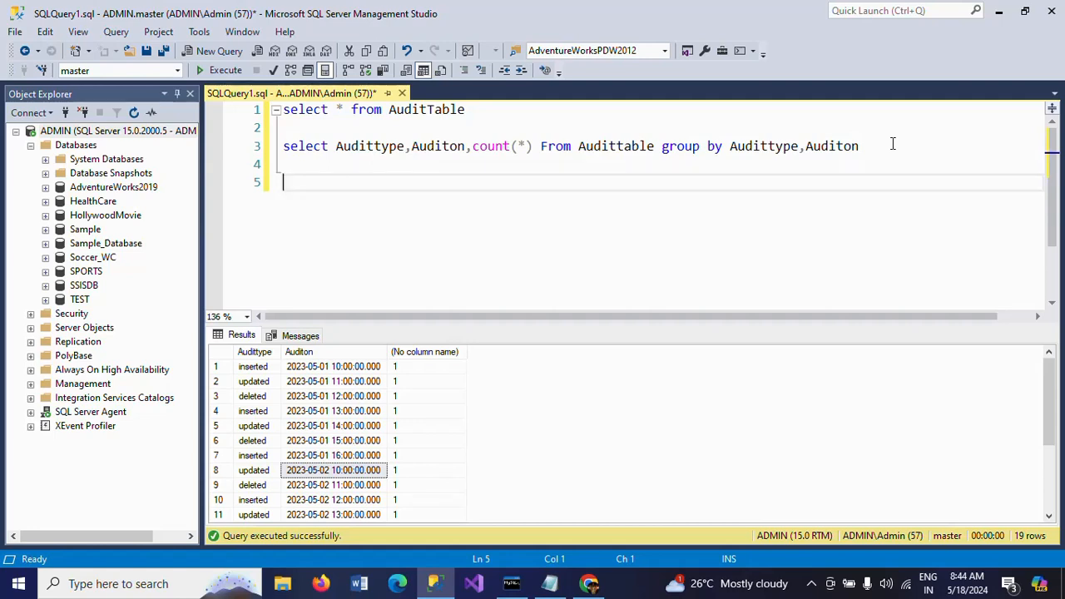
{"action": "type", "text": "se"}
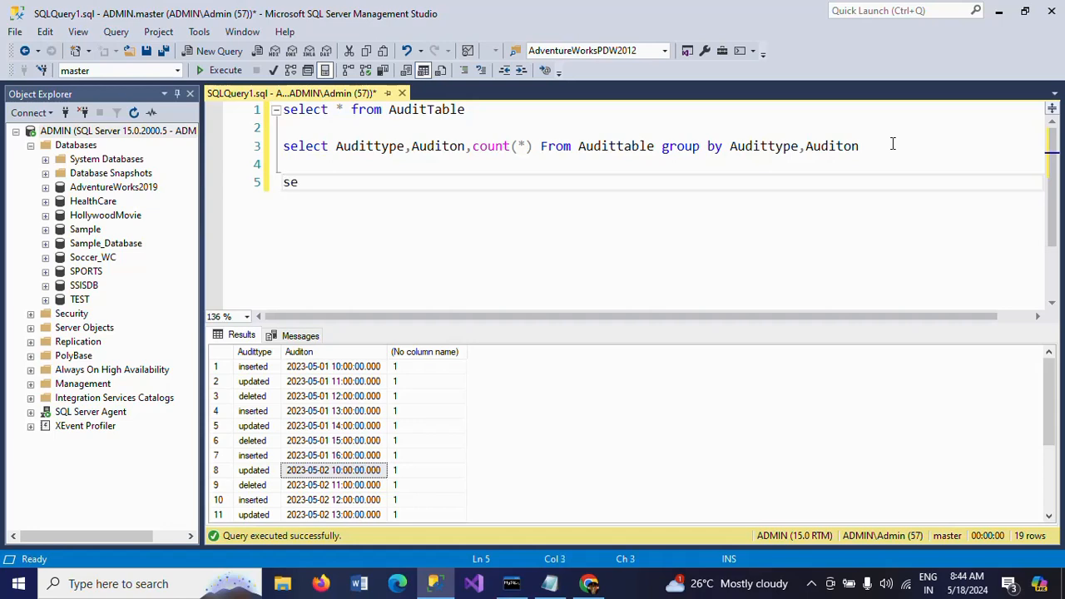
{"action": "type", "text": "lect getdate("}
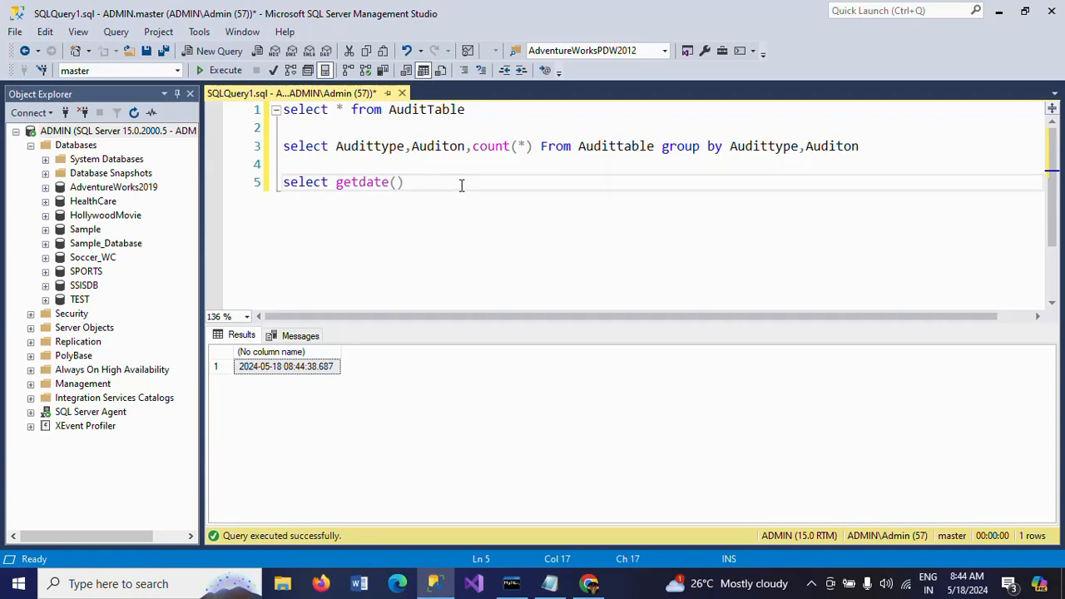
Wrap getdate() in CAST(... AS Date) AS Today_date so it returns only 2024-05-18.
{"action": "type", "text": "CAST("}
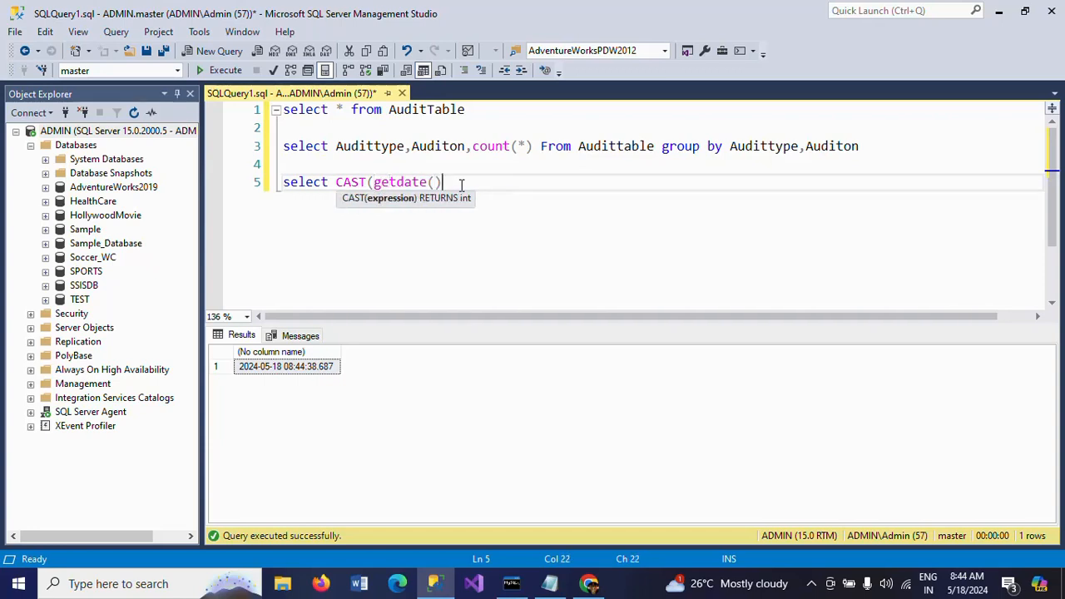
{"action": "type", "text": "AS Date)"}
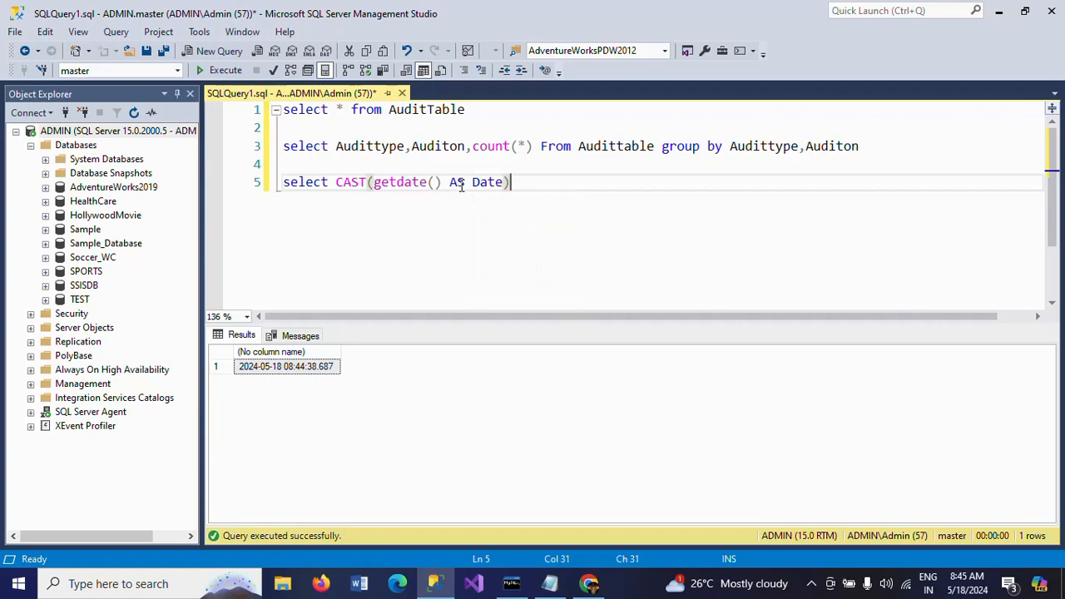
{"action": "type", "text": "AS"}
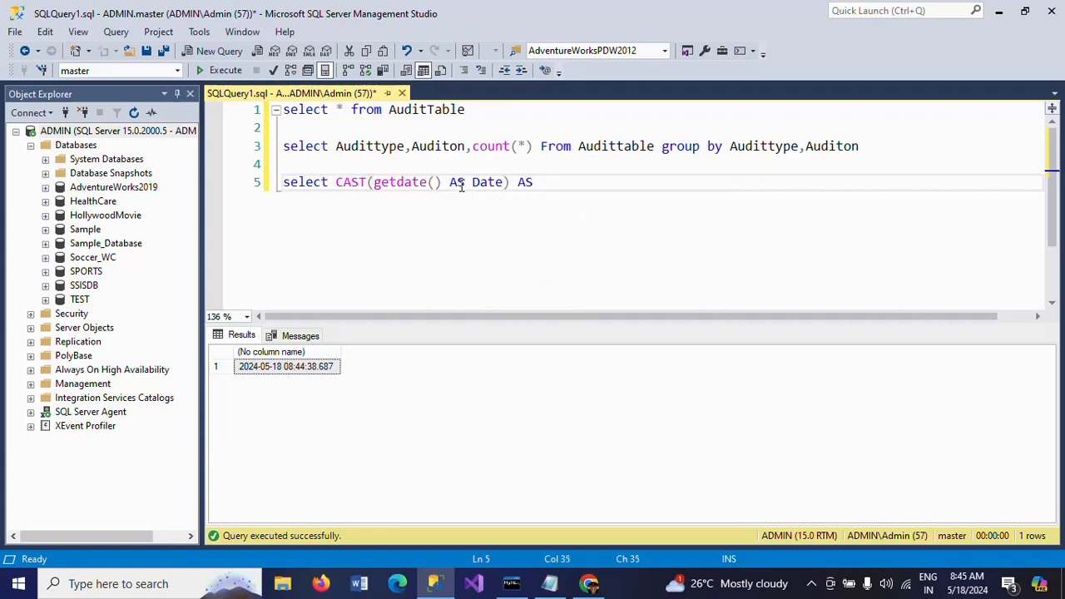
{"action": "type", "text": "Toda"}
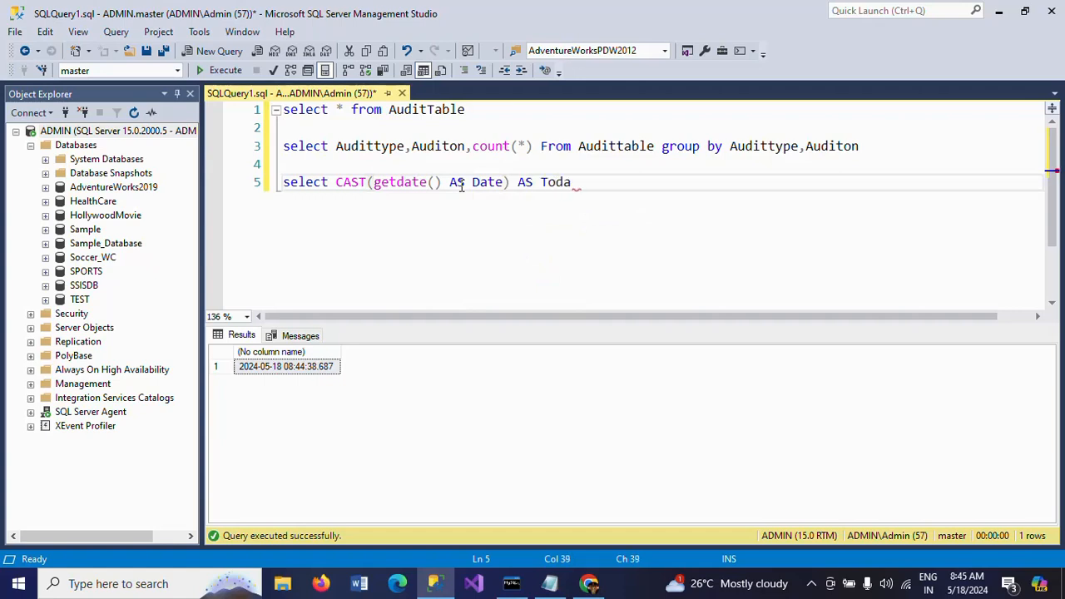
{"action": "type", "text": "y_day"}
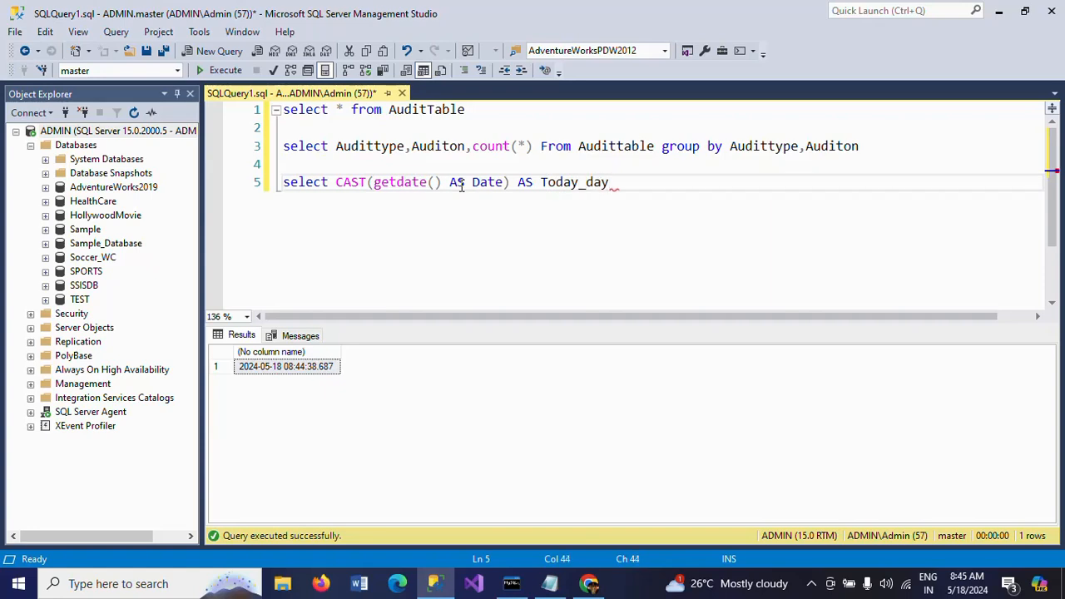
{"action": "type", "text": "te"}
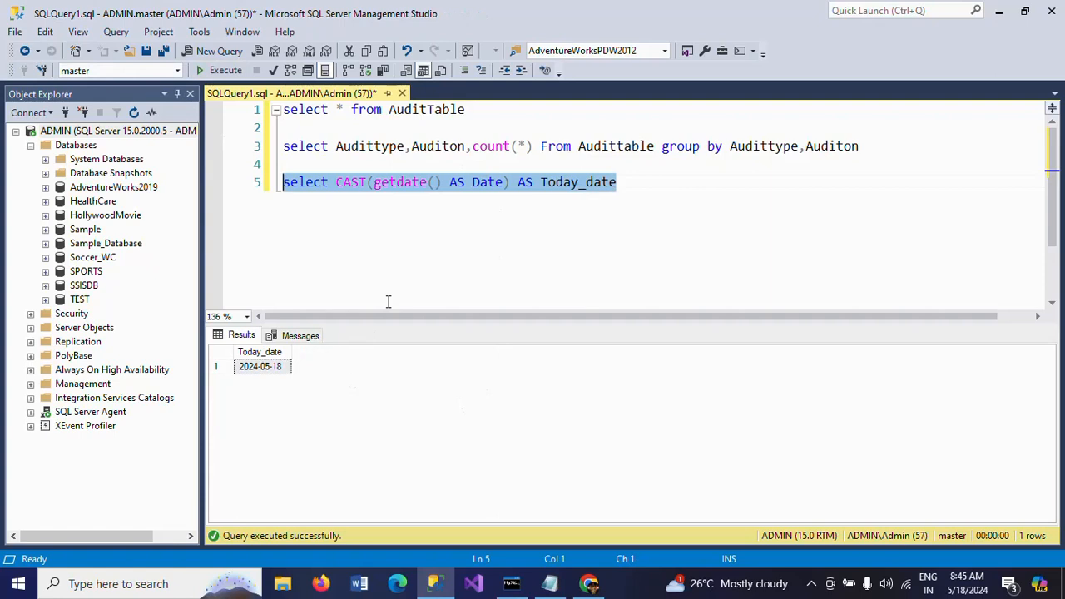
{"action": "mouse_move", "coordinate": [426, 253]}
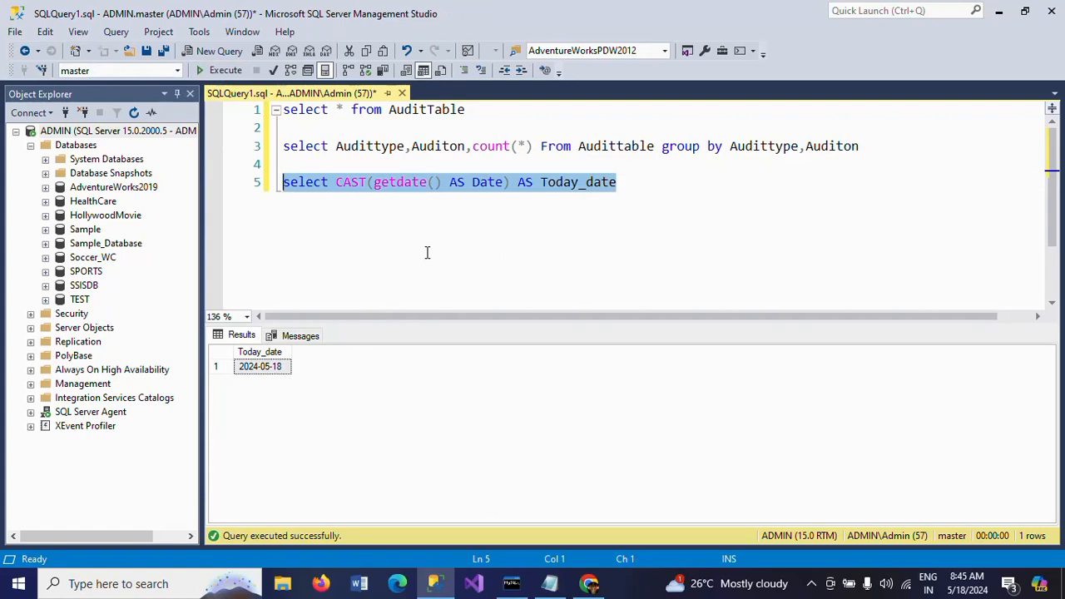
{"action": "mouse_move", "coordinate": [255, 433]}
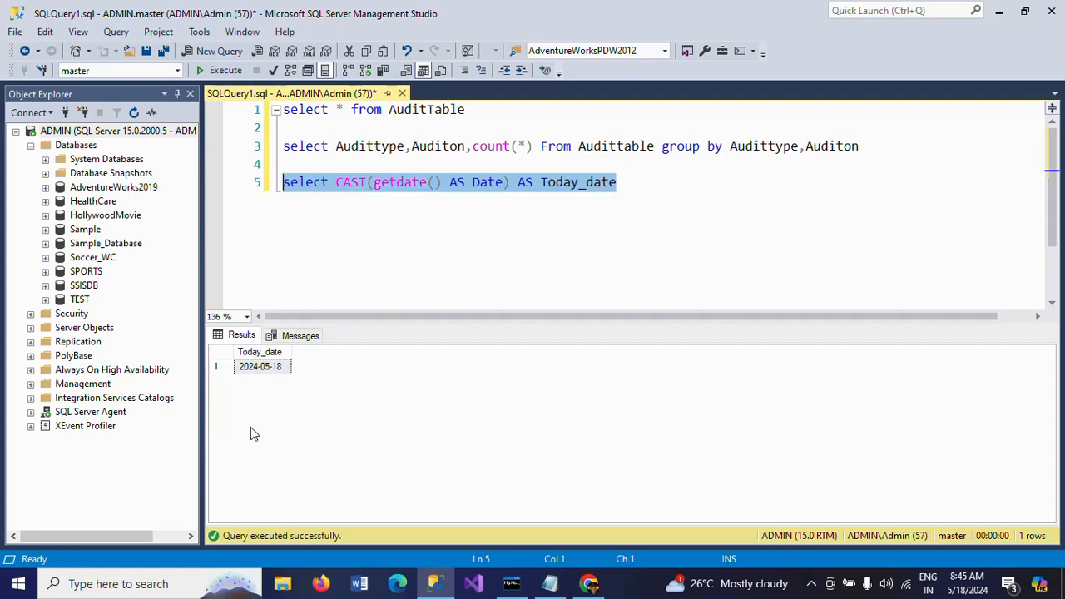
{"action": "mouse_move", "coordinate": [636, 222]}
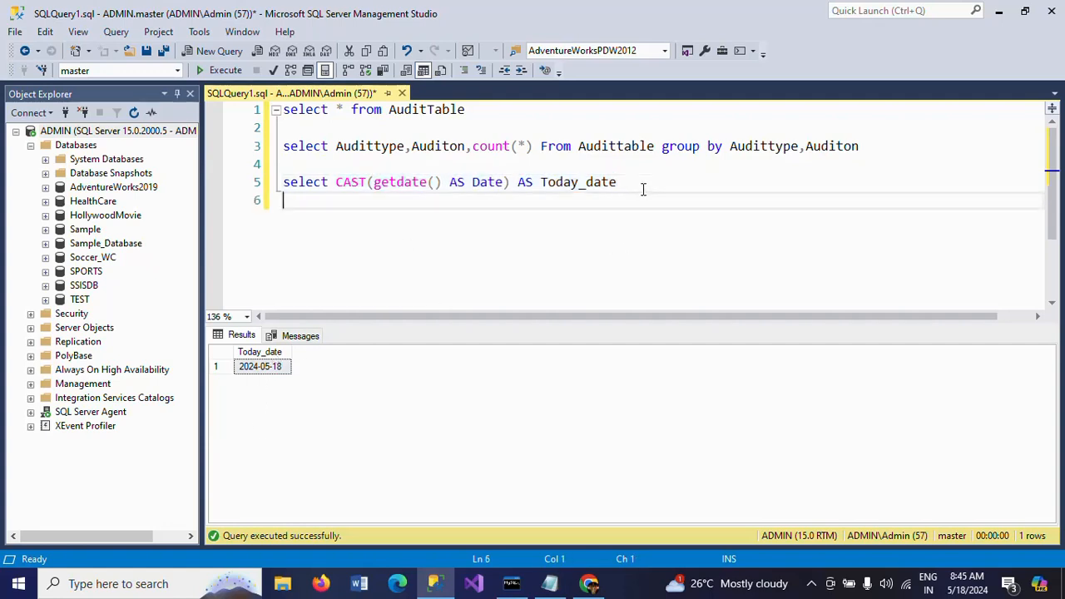
Write select convert(date,getdate()) AS Today_date as an alternative date query.
{"action": "type", "text": "select"}
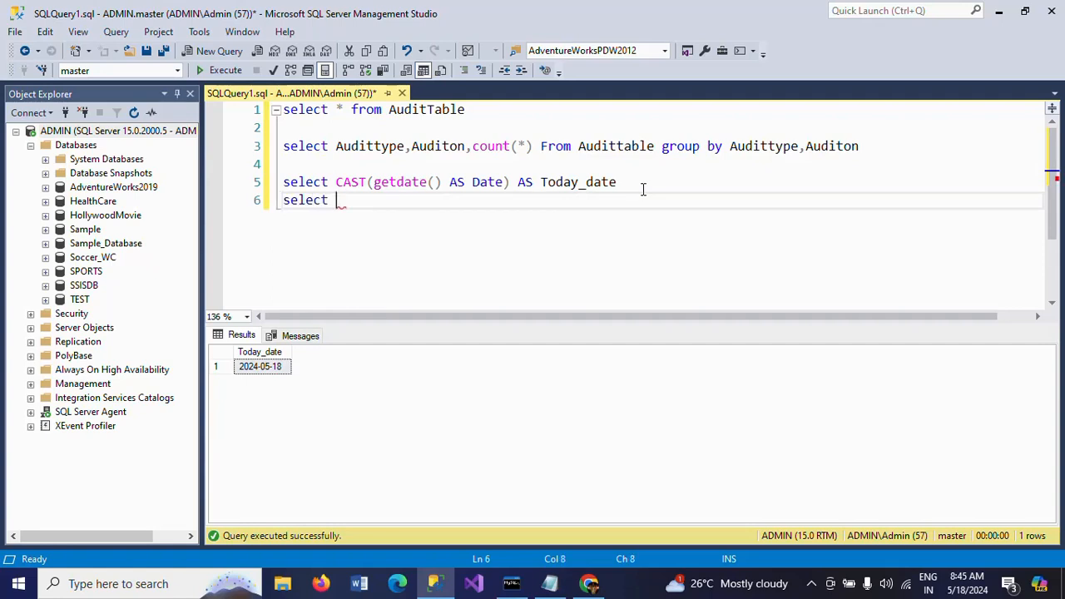
{"action": "type", "text": "convert(date"}
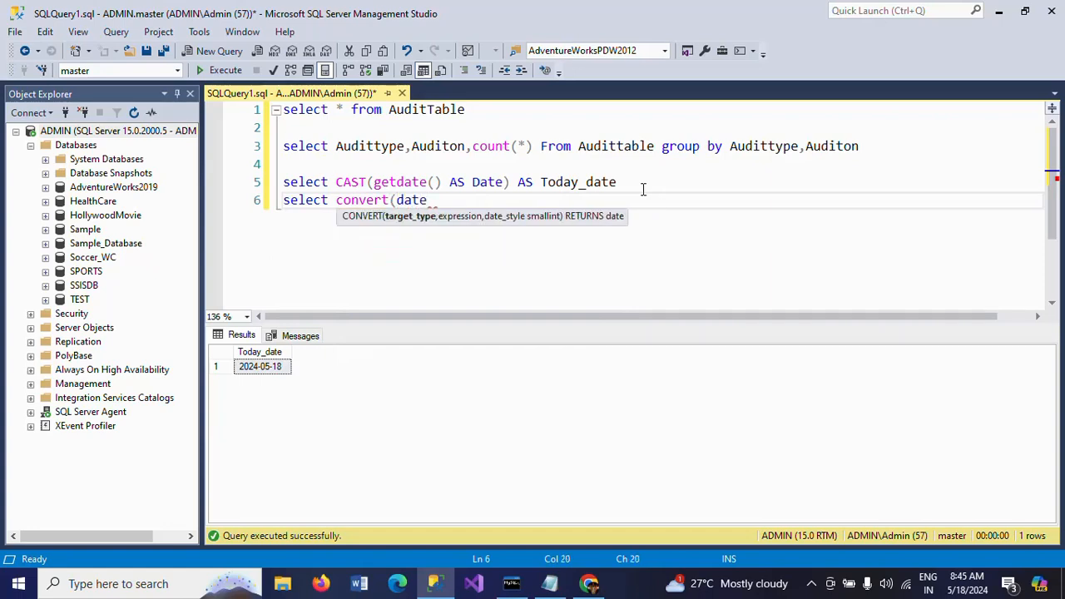
{"action": "type", "text": ","}
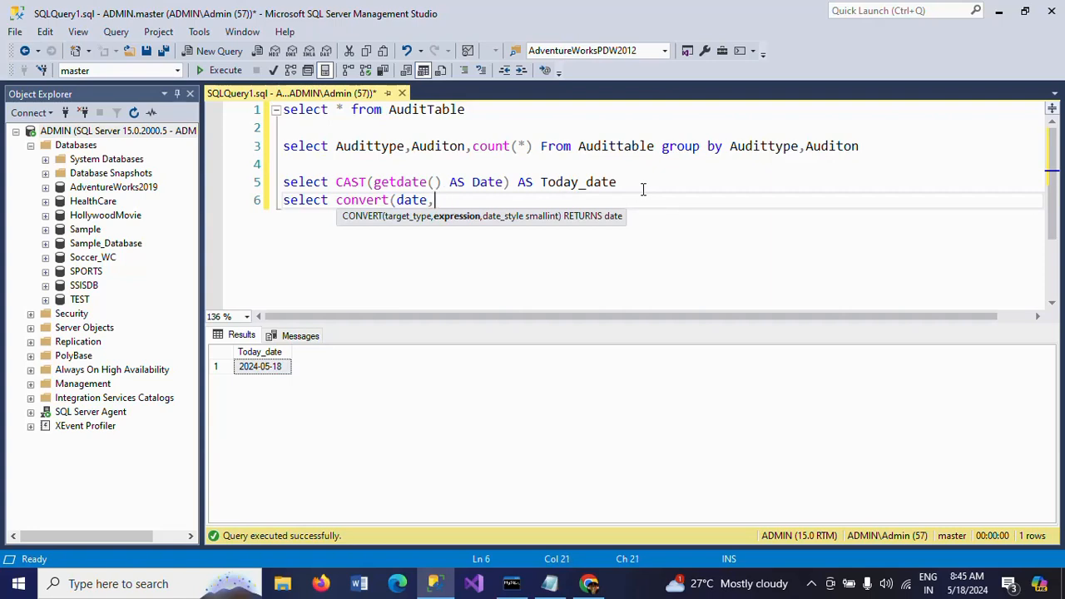
{"action": "type", "text": "getdate()) AS"}
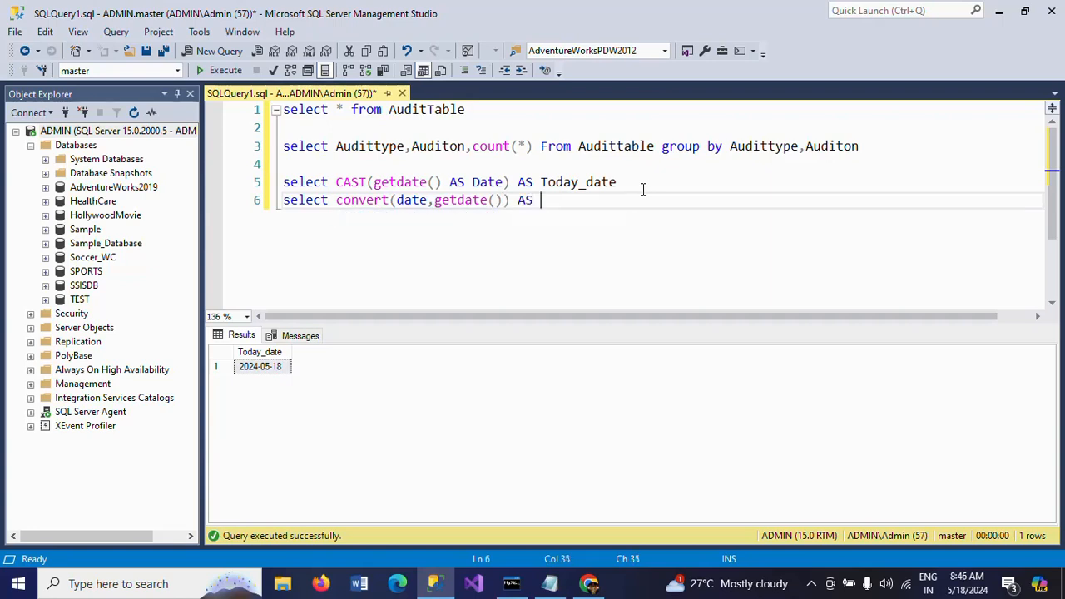
{"action": "type", "text": "Toda"}
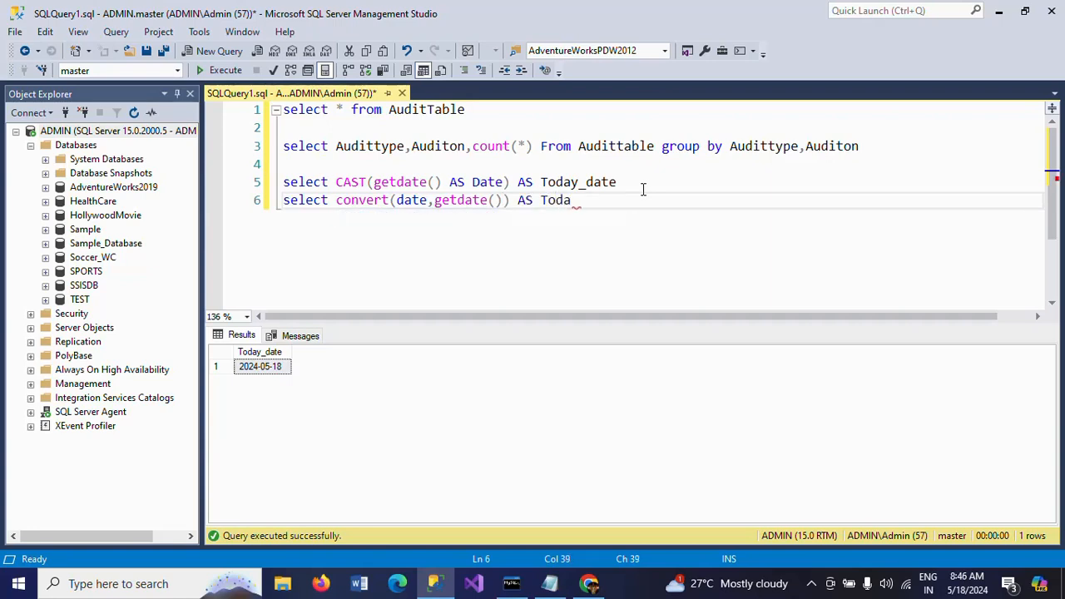
{"action": "type", "text": "y_"}
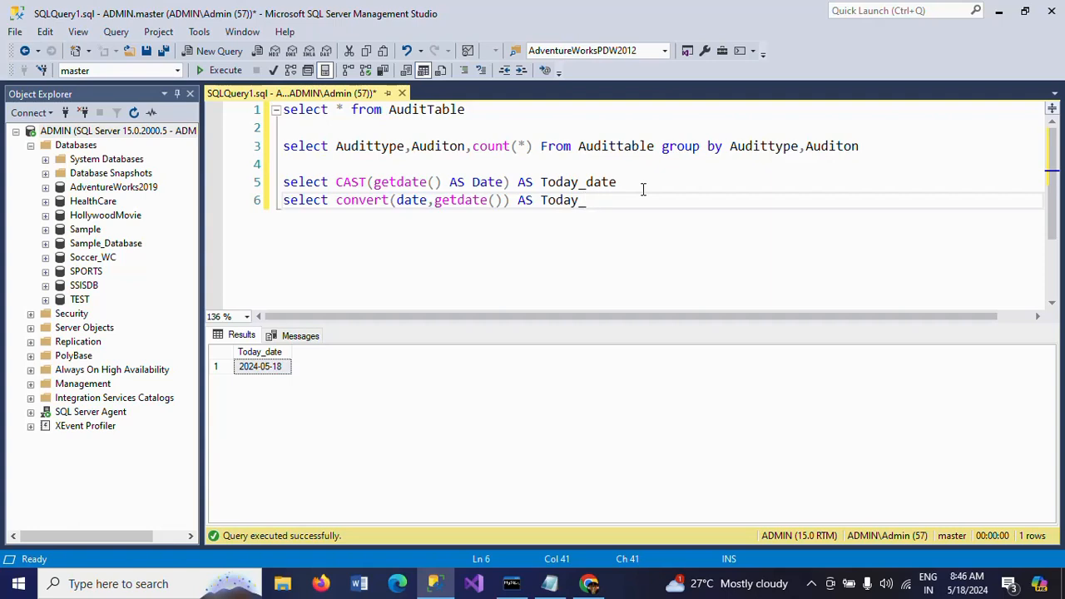
{"action": "type", "text": "date"}
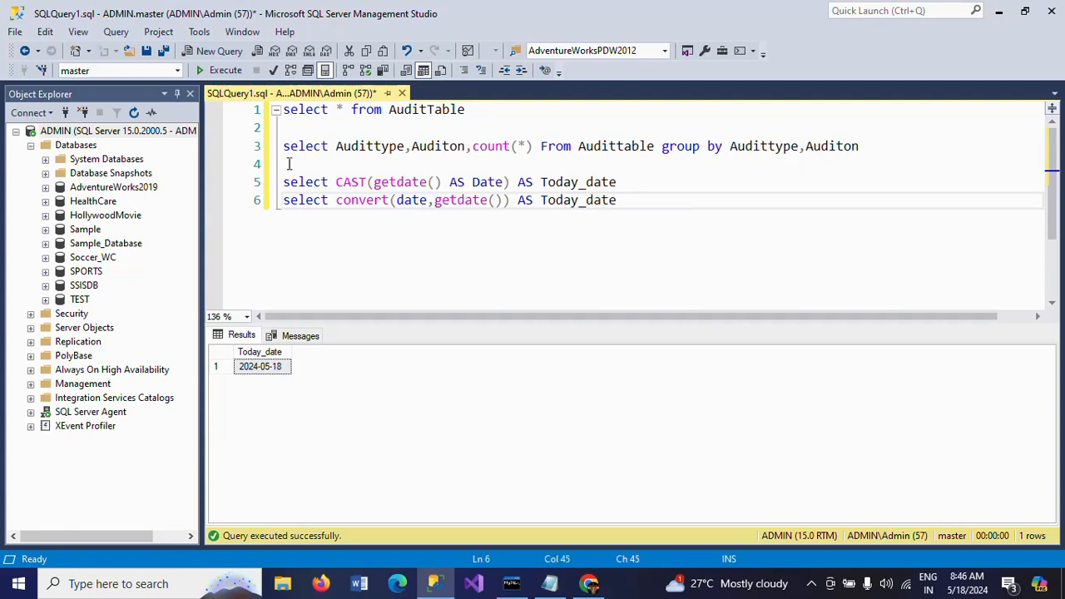
Run the CAST and CONVERT date queries together, both returning 2024-05-18.
{"action": "left_click", "coordinate": [227, 70]}
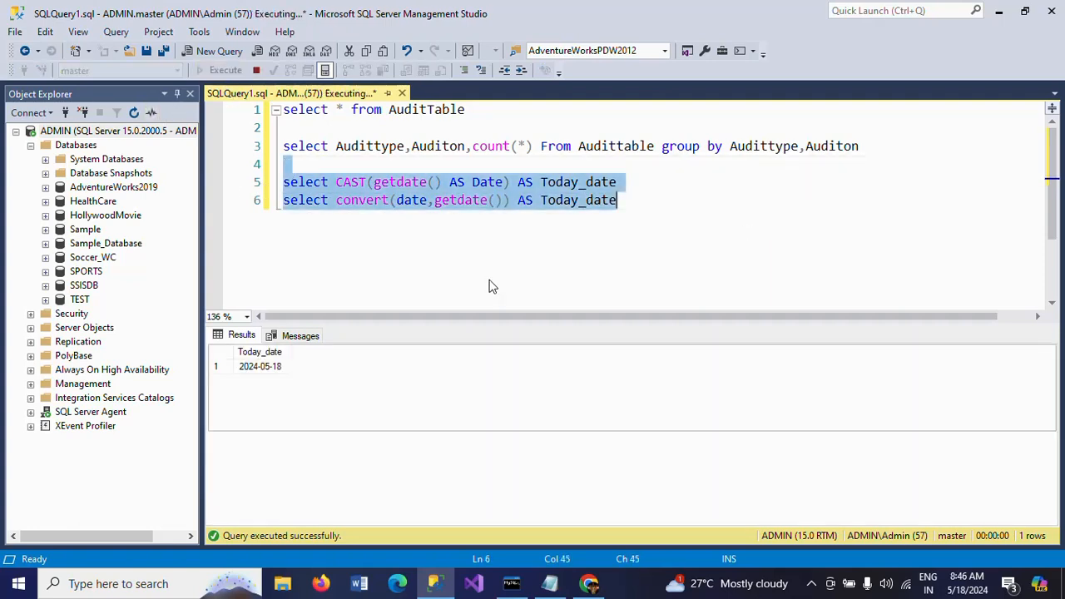
{"action": "left_click", "coordinate": [225, 70]}
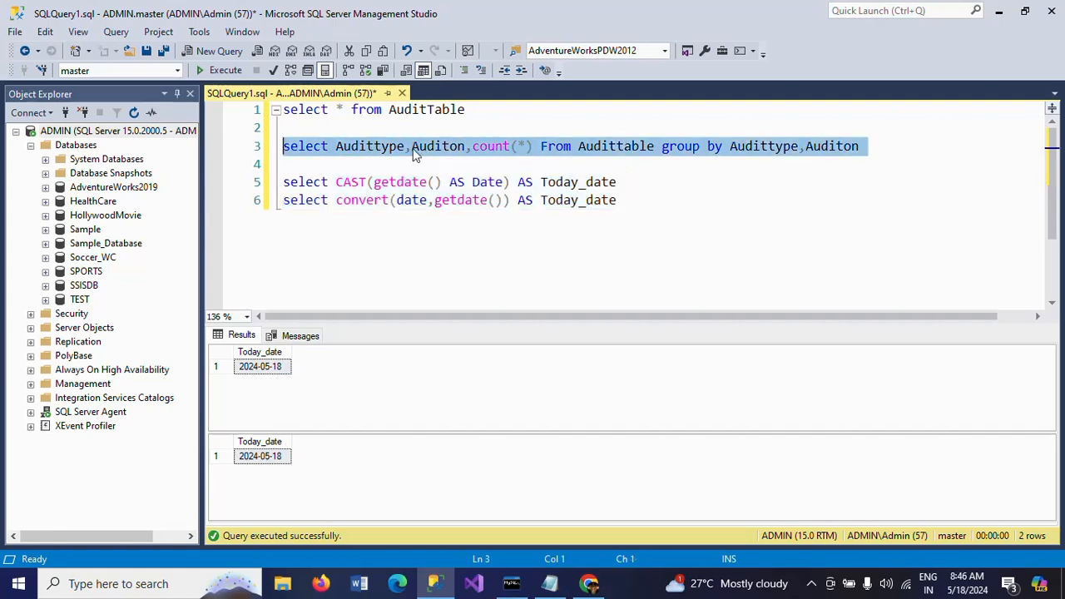
In the grouped query, wrap Auditon in CAST(Auditon AS Date) AS Audit_Date.
{"action": "left_click", "coordinate": [226, 70]}
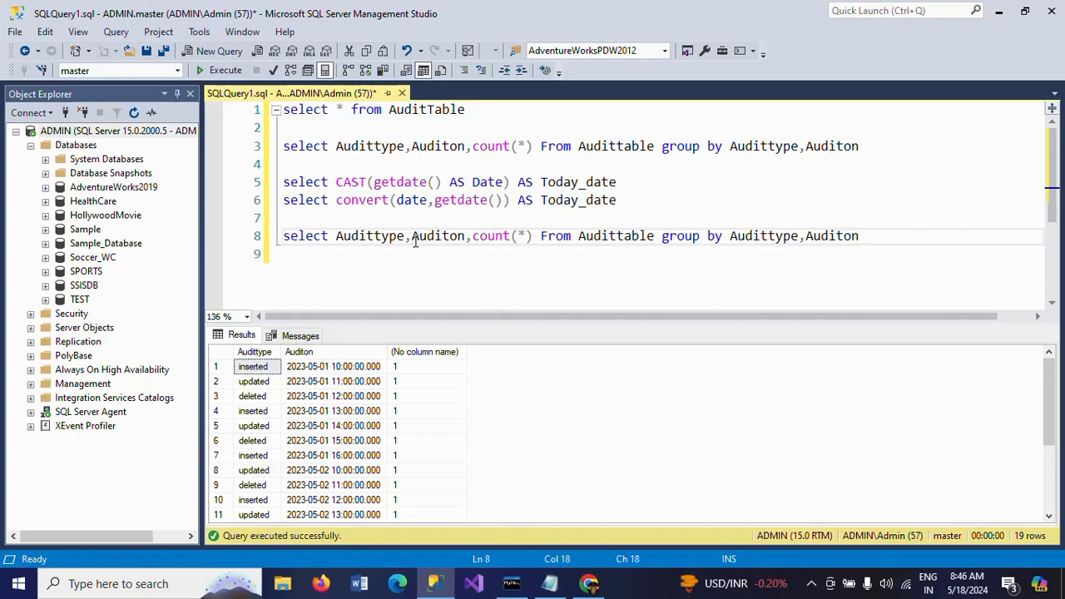
{"action": "type", "text": "CAST("}
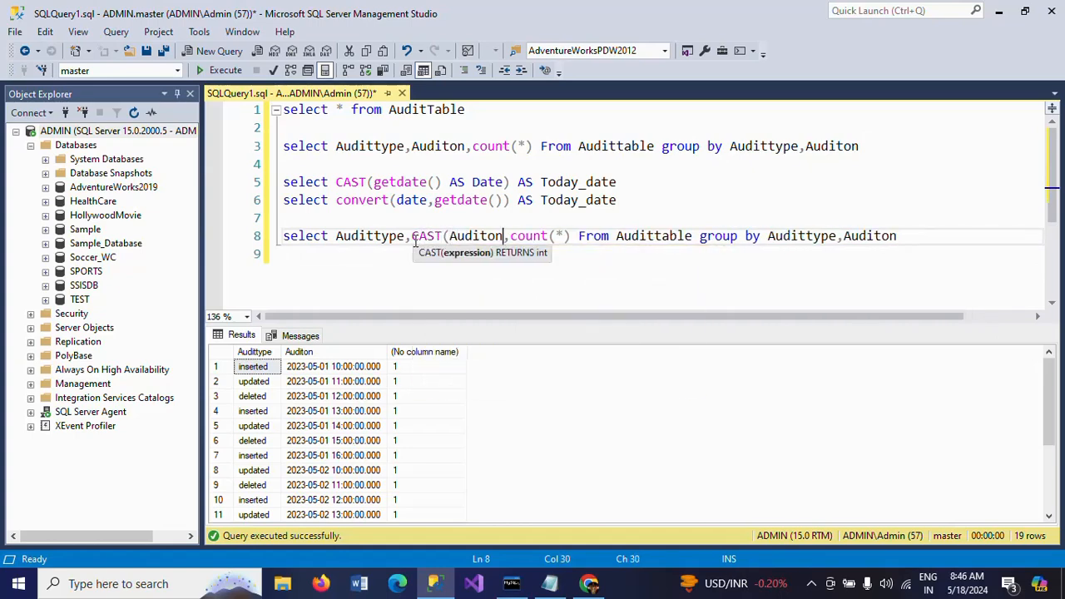
{"action": "type", "text": "AS"}
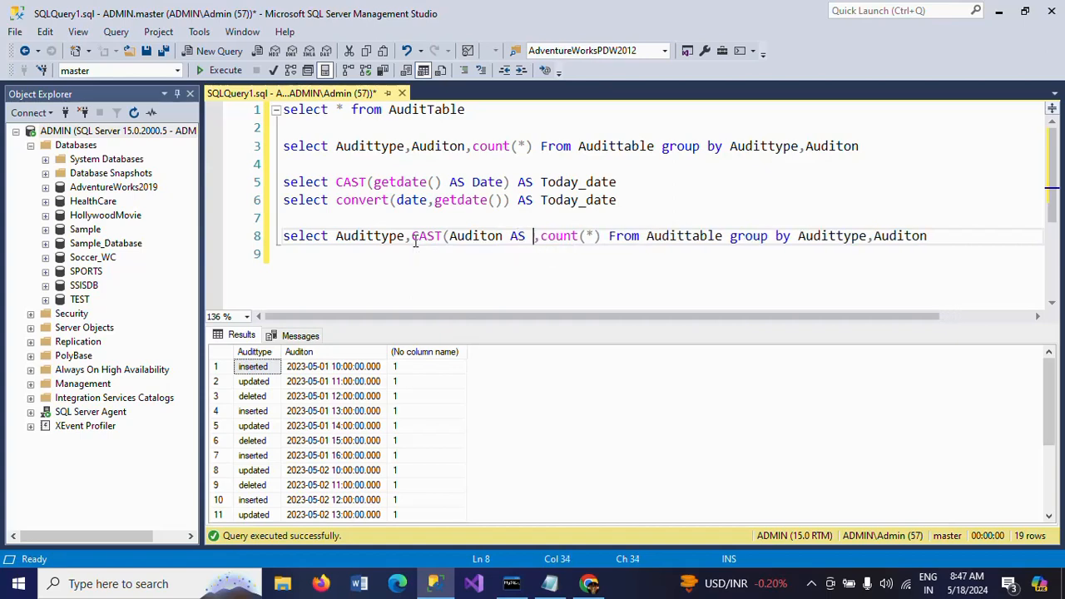
{"action": "type", "text": "Date)"}
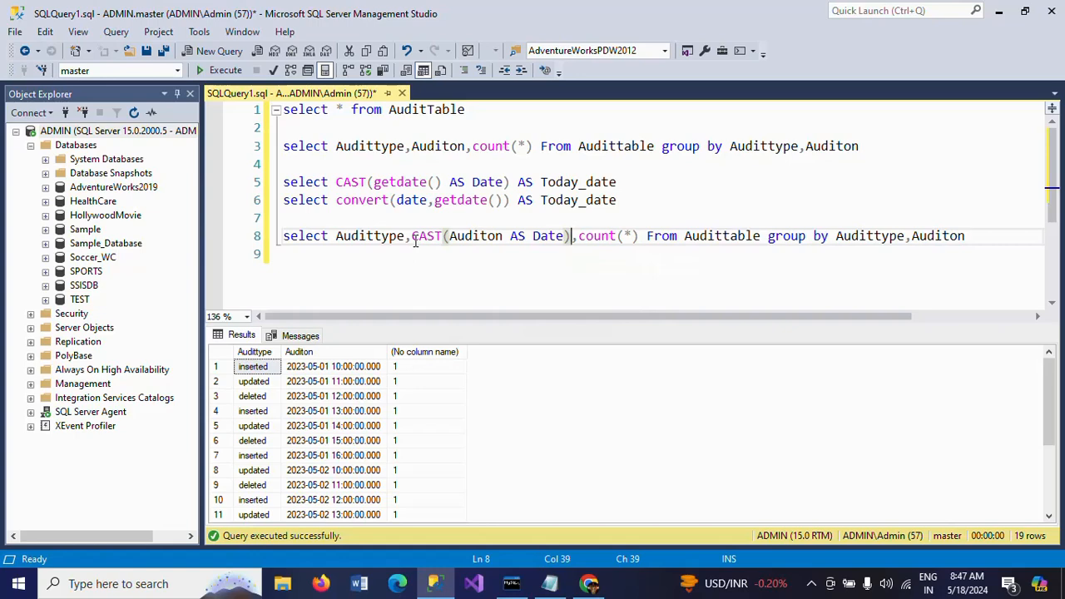
{"action": "type", "text": "AS Audit"}
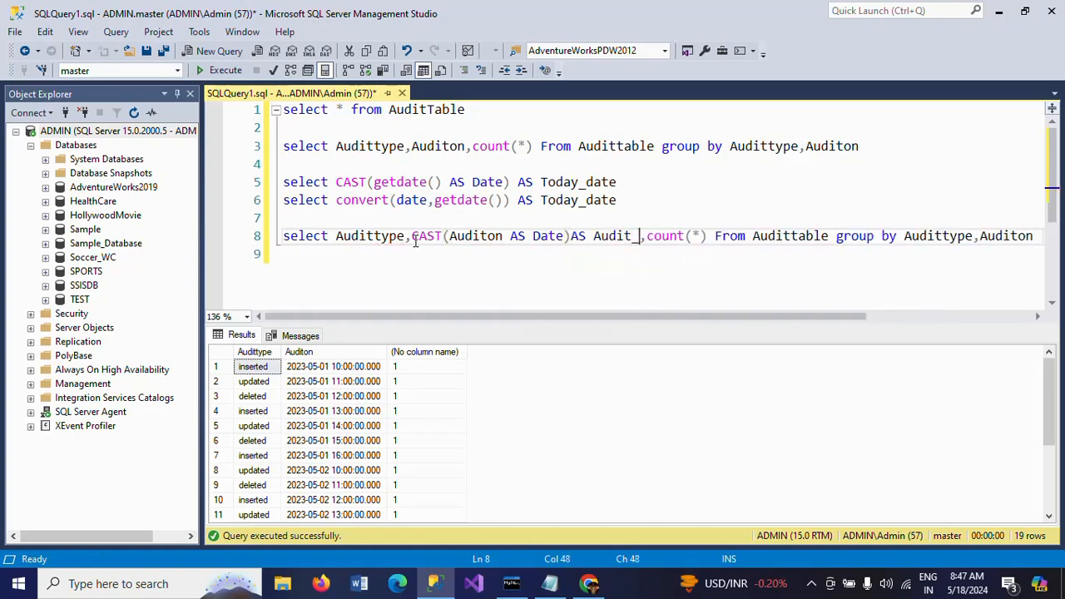
{"action": "type", "text": "_Date"}
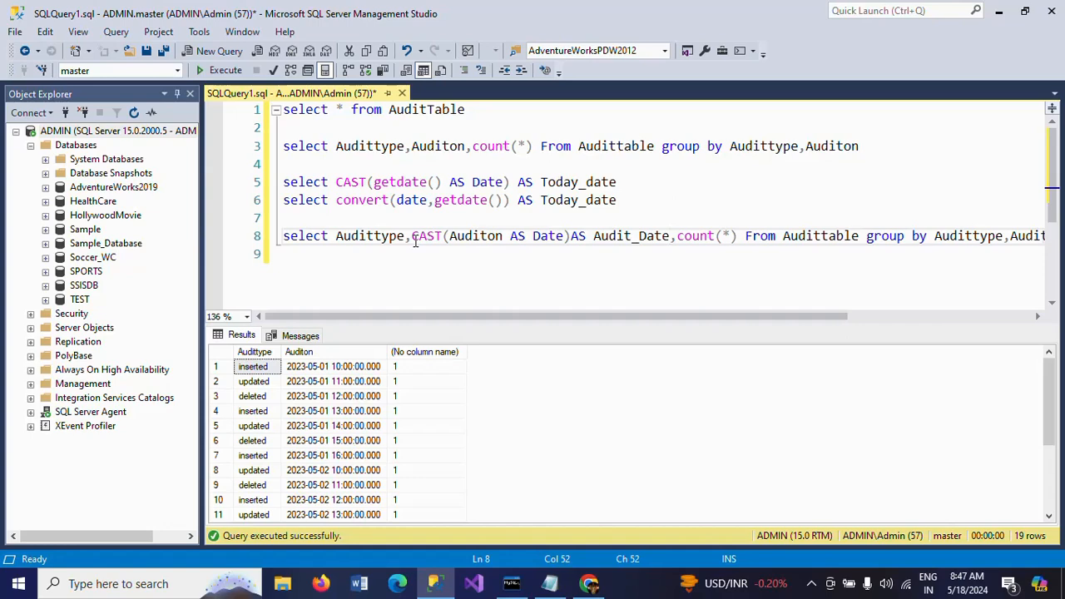
{"action": "mouse_move", "coordinate": [1012, 456]}
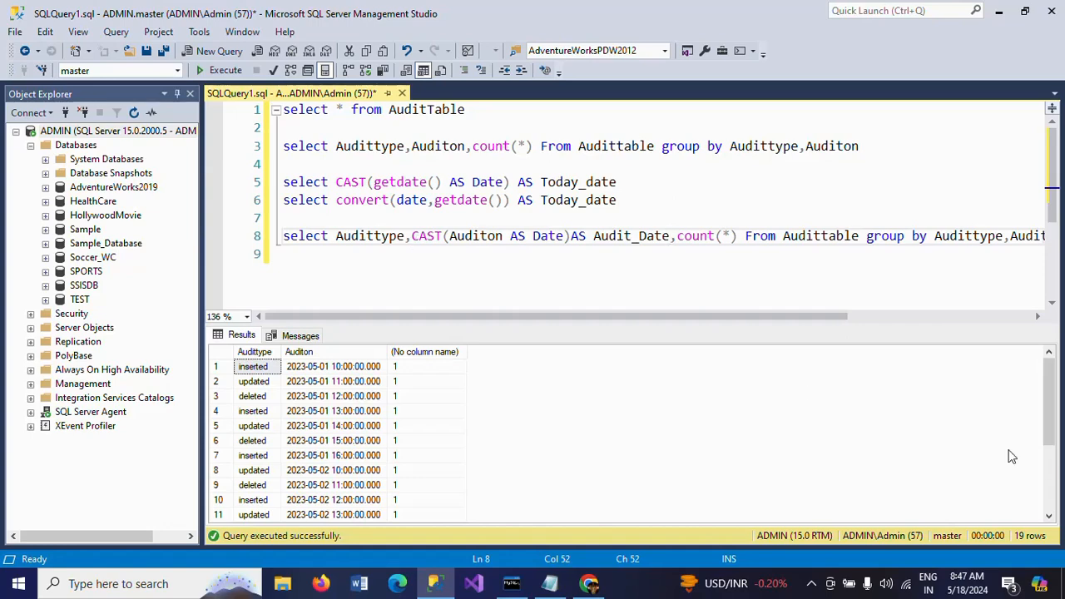
Change GROUP BY to CAST(Auditon AS Date) and run the query for counts per type per date.
{"action": "left_click", "coordinate": [896, 247]}
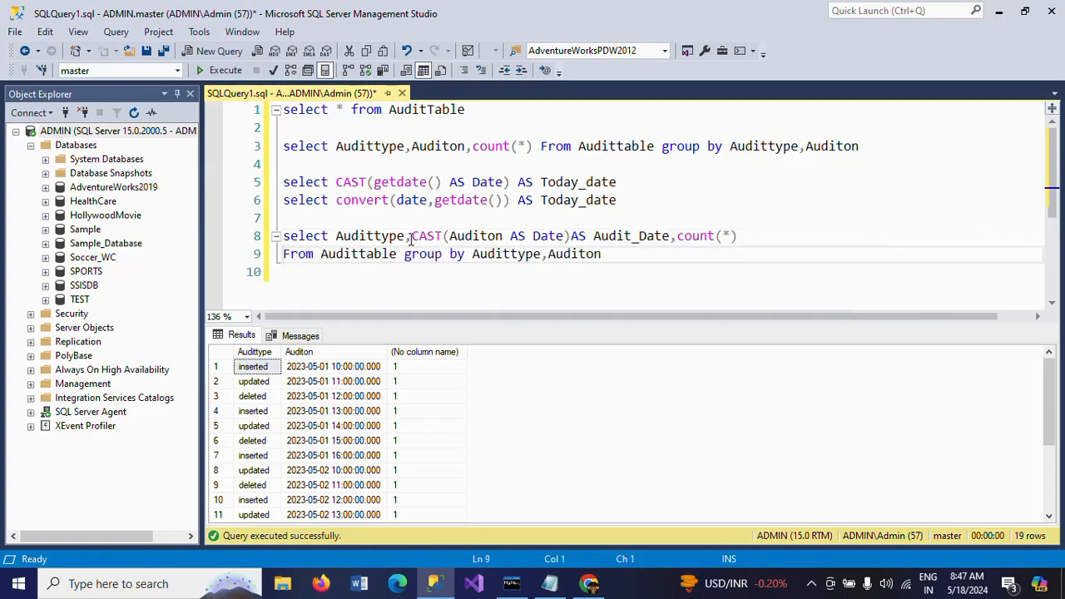
{"action": "left_click", "coordinate": [594, 236]}
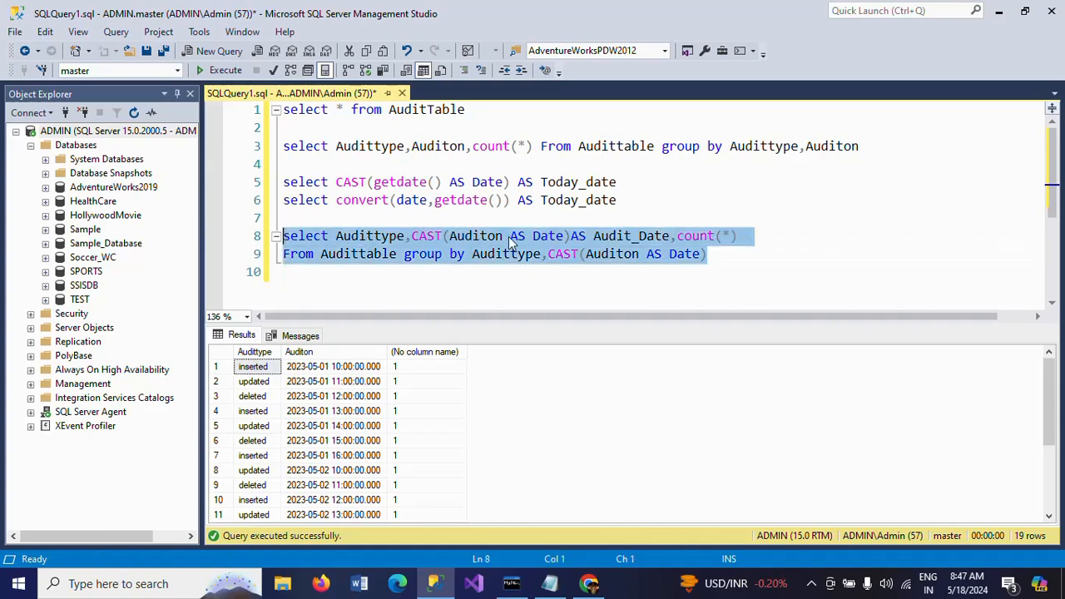
{"action": "left_click", "coordinate": [225, 70]}
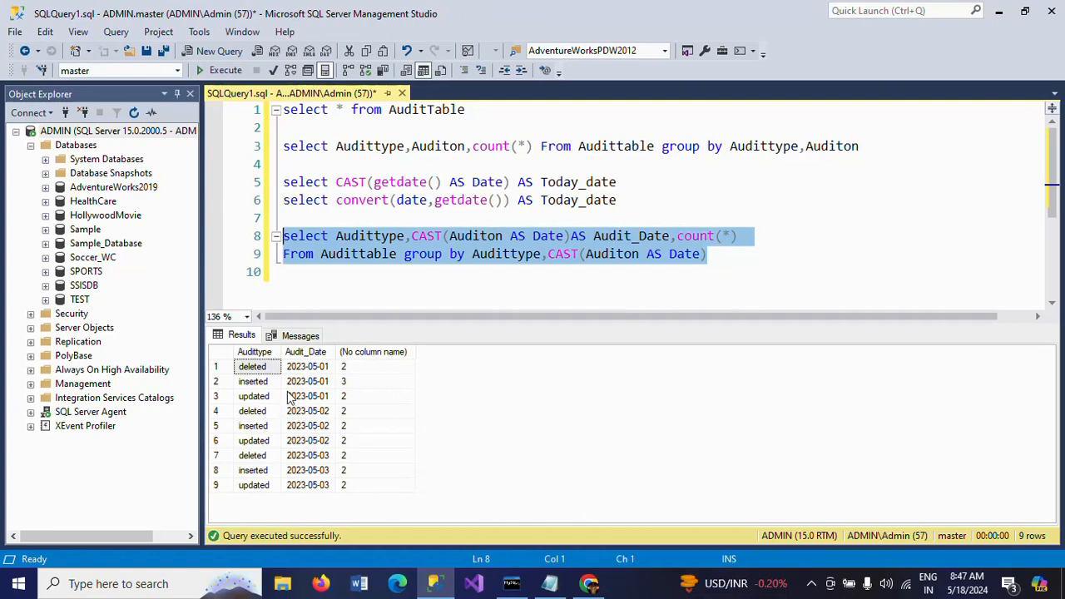
{"action": "mouse_move", "coordinate": [298, 390]}
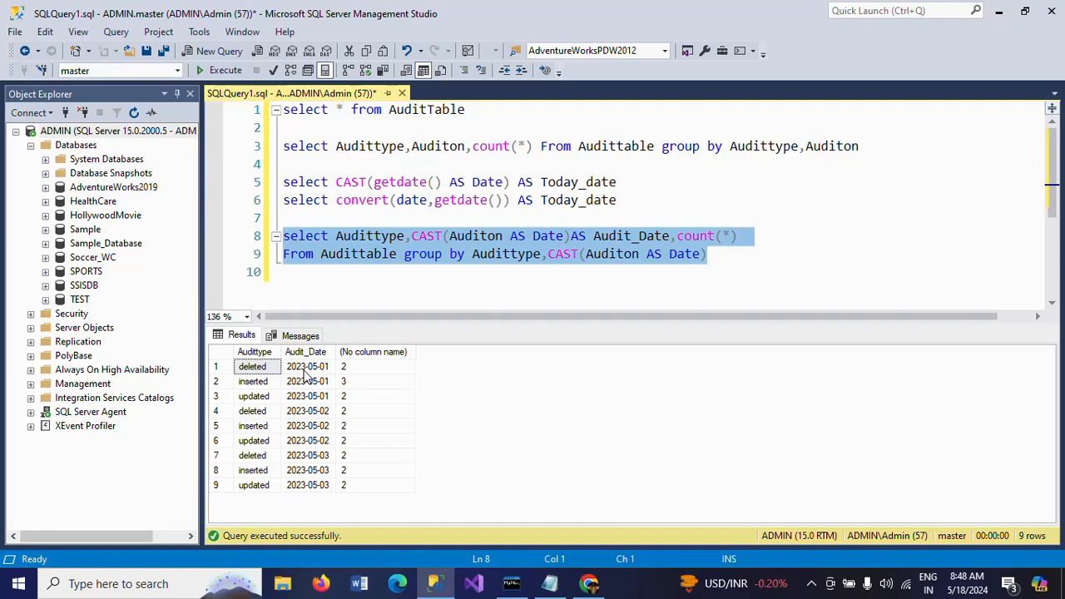
Inspect the Audit_Date and audit type values in the result grid.
{"action": "left_click", "coordinate": [306, 367]}
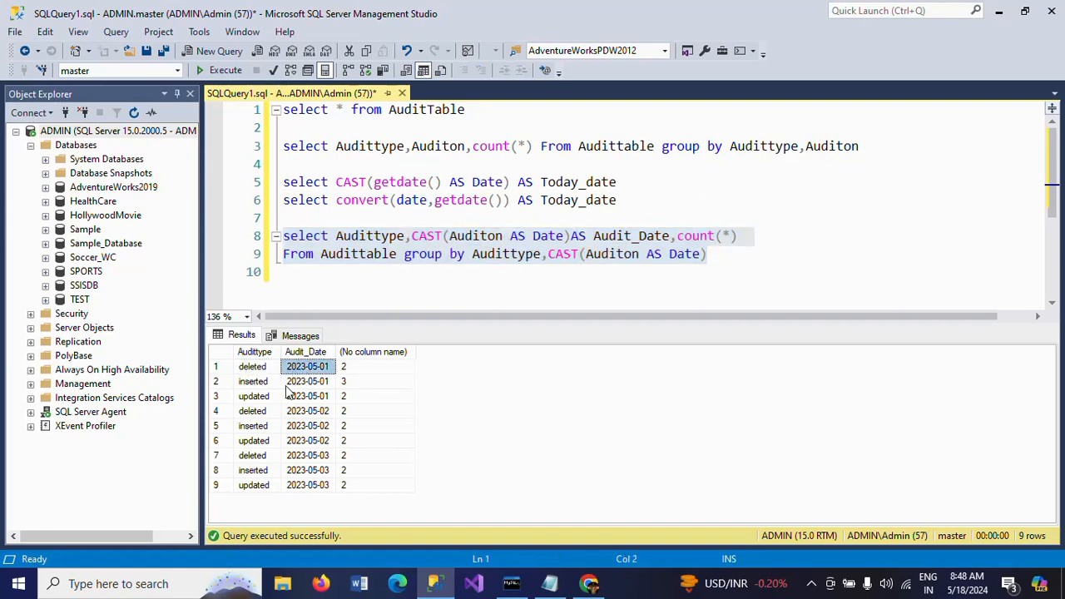
{"action": "mouse_move", "coordinate": [263, 404]}
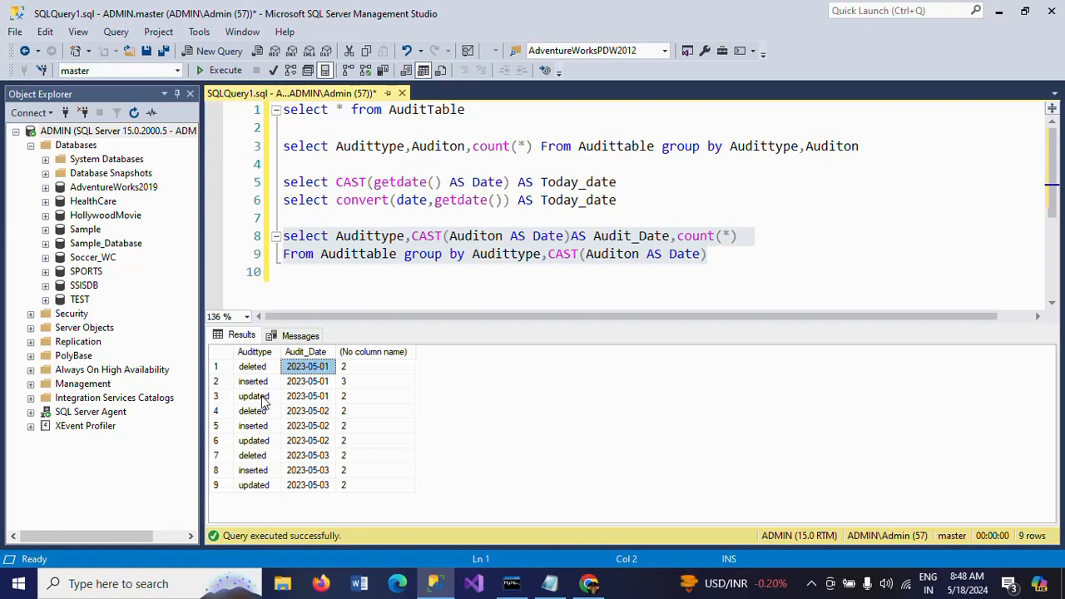
{"action": "left_click", "coordinate": [307, 409]}
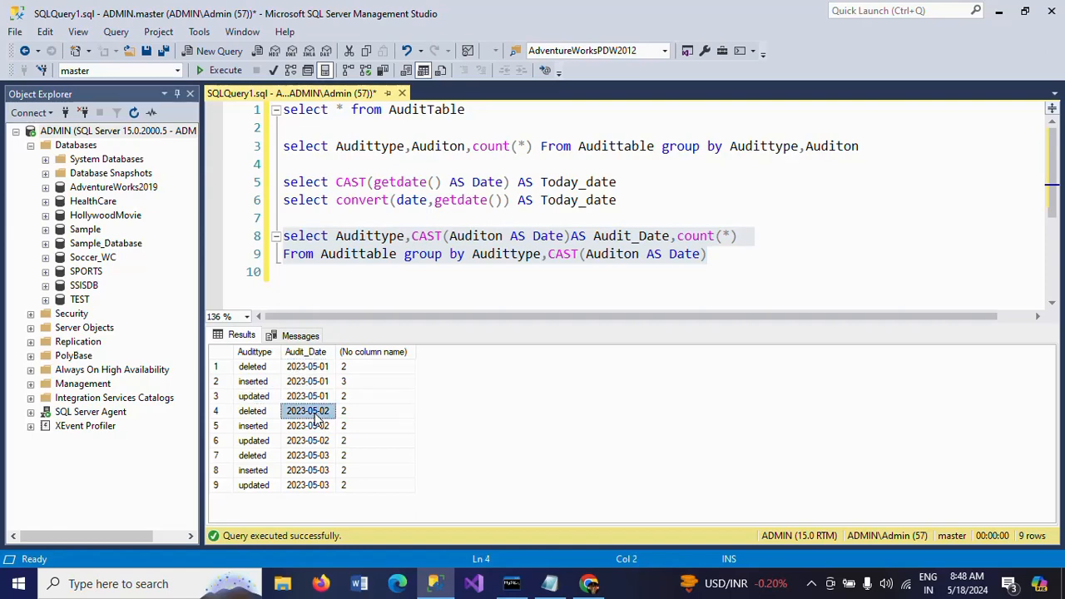
{"action": "mouse_move", "coordinate": [253, 423]}
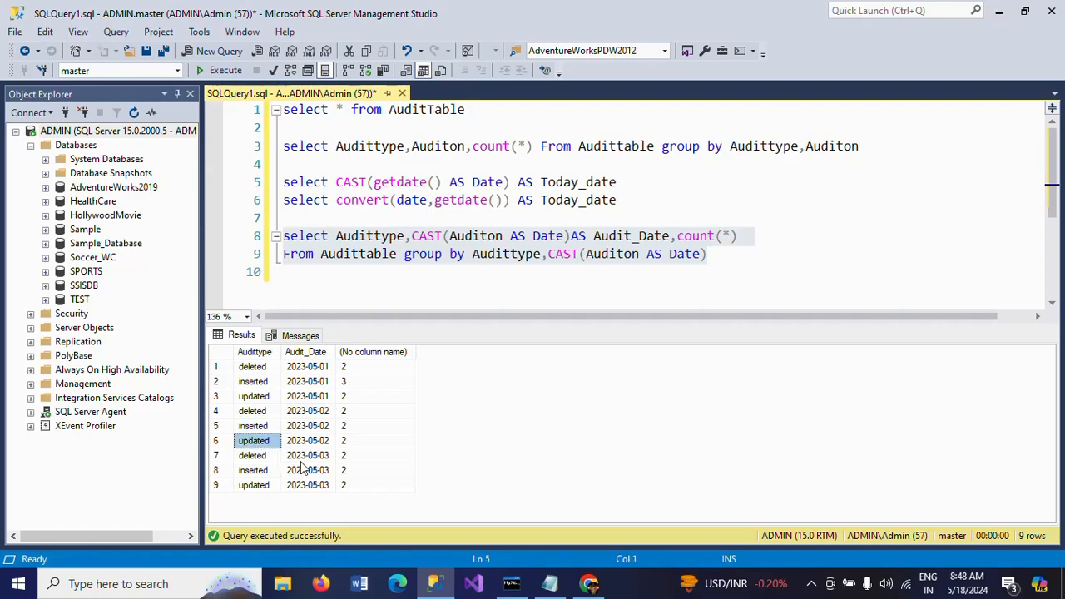
{"action": "left_click", "coordinate": [306, 456]}
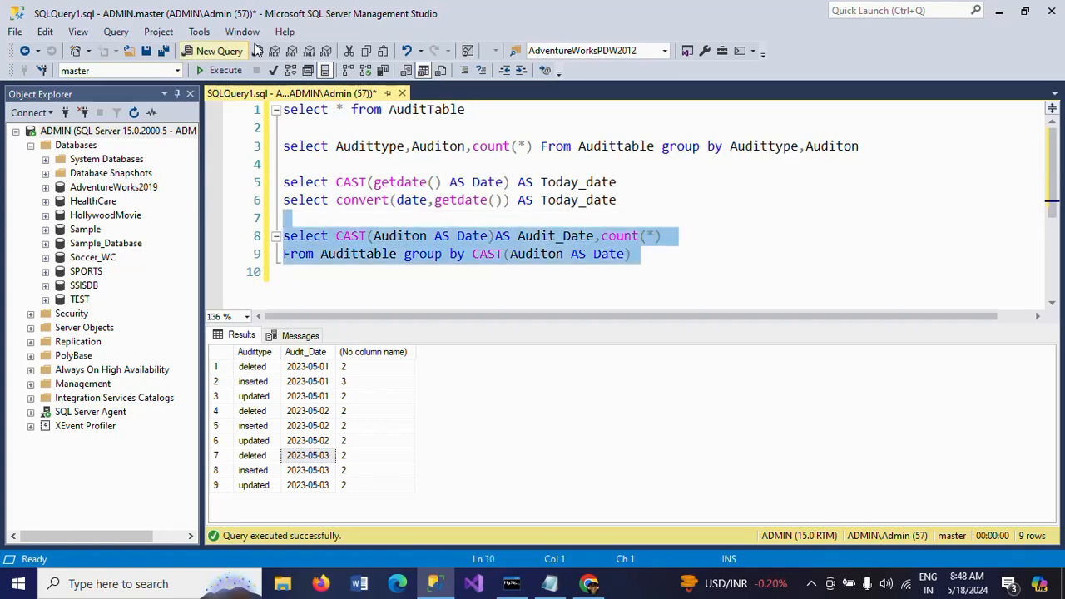
Run the date-only grouped query, returning counts 7, 6 and 6 per Audit_Date.
{"action": "left_click", "coordinate": [227, 70]}
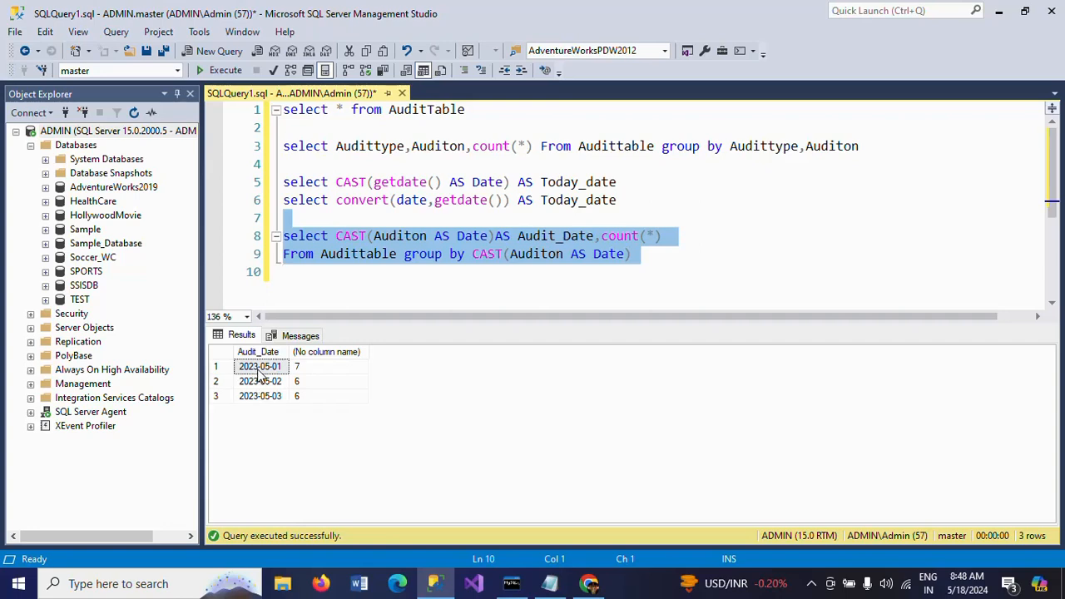
{"action": "mouse_move", "coordinate": [270, 391]}
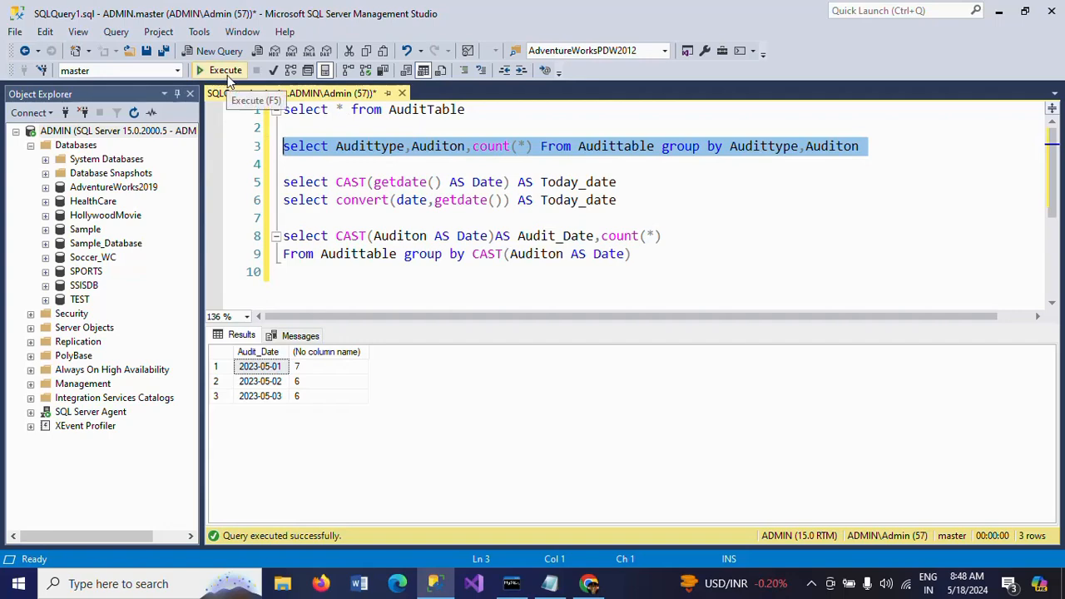
Rerun the Audittype and Auditon timestamp grouping, showing 19 rows each counted once.
{"action": "left_click", "coordinate": [220, 70]}
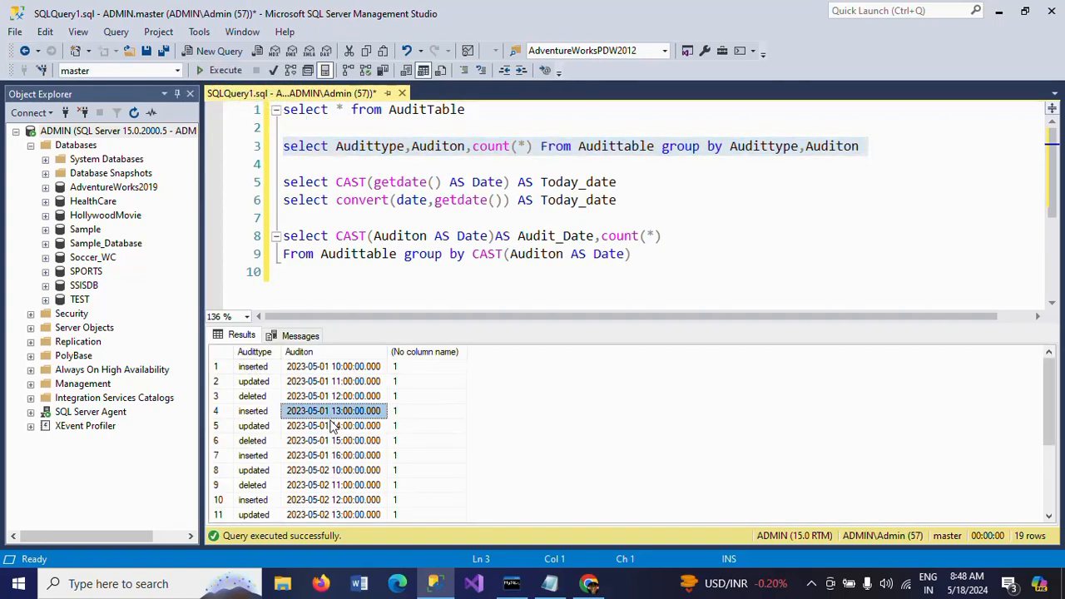
{"action": "scroll", "scroll_direction": "down", "scroll_amount": 3}
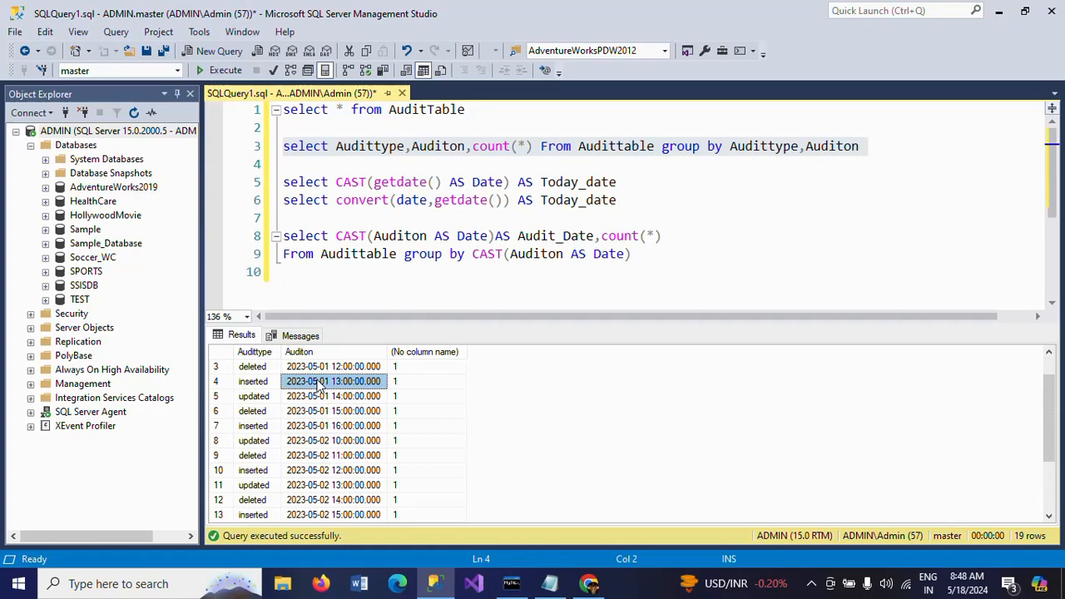
{"action": "left_click", "coordinate": [333, 367]}
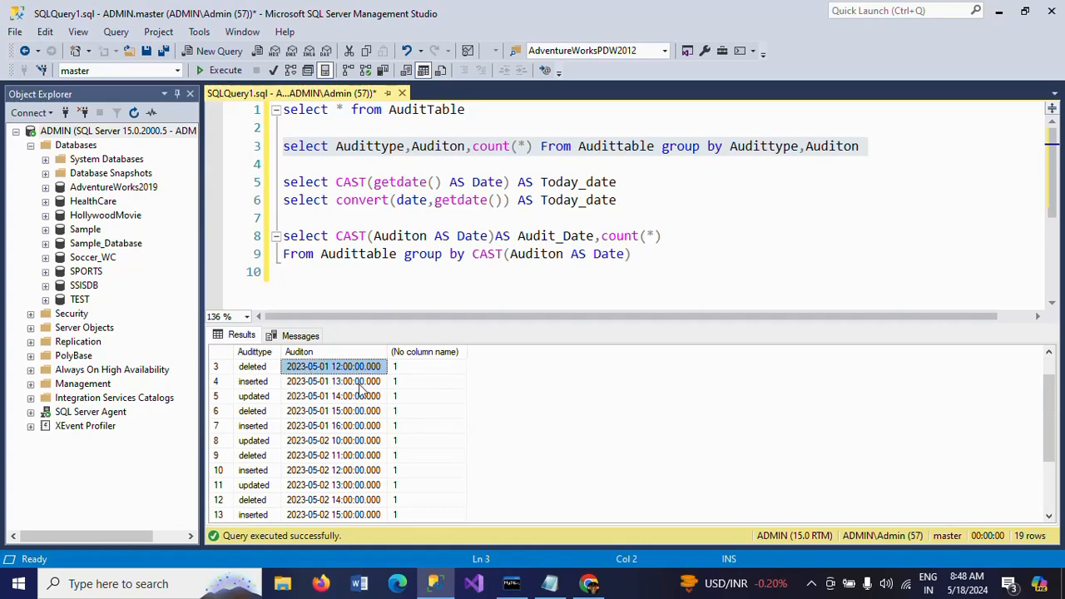
{"action": "left_click", "coordinate": [333, 381]}
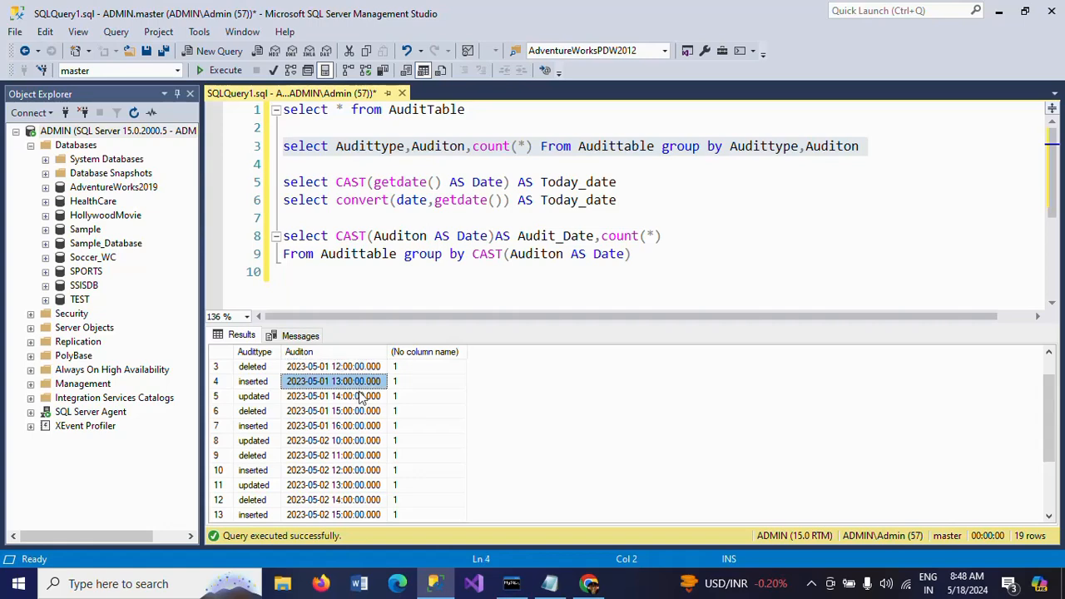
{"action": "left_click", "coordinate": [333, 396]}
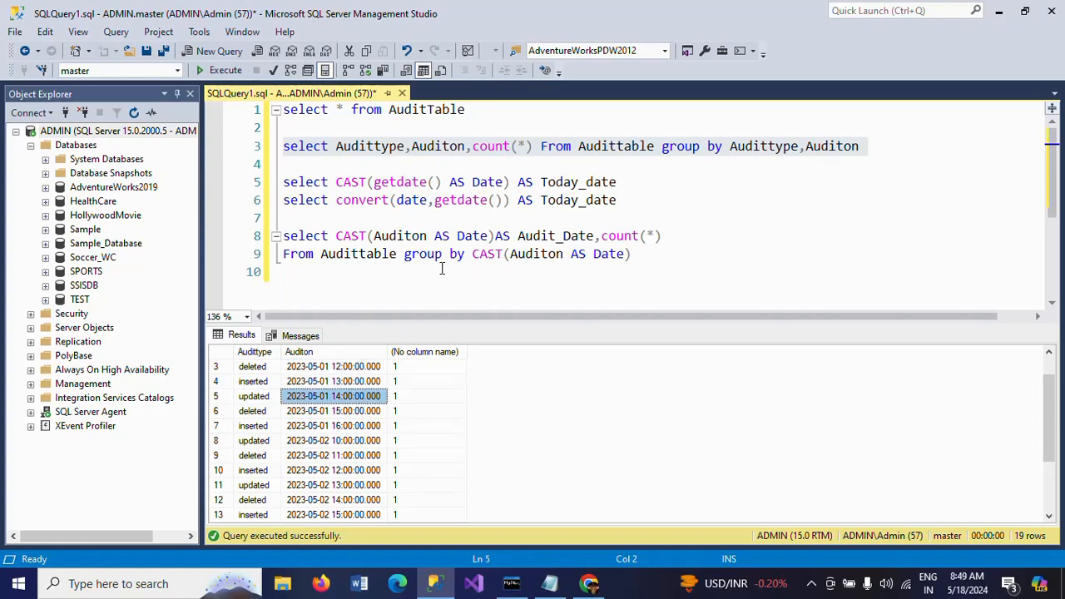
{"action": "mouse_move", "coordinate": [400, 266]}
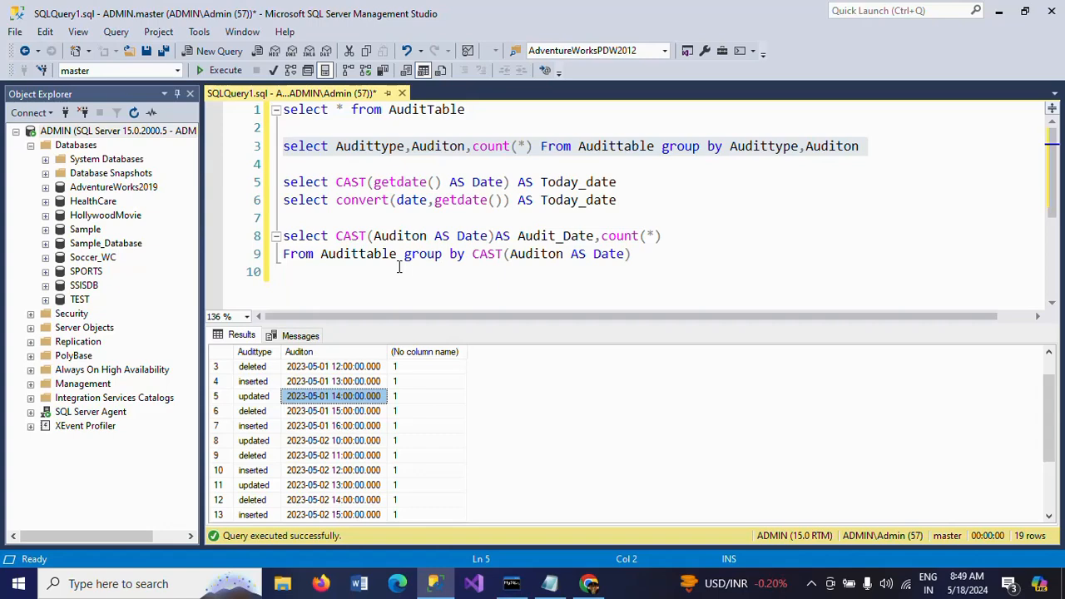
{"action": "mouse_move", "coordinate": [349, 237]}
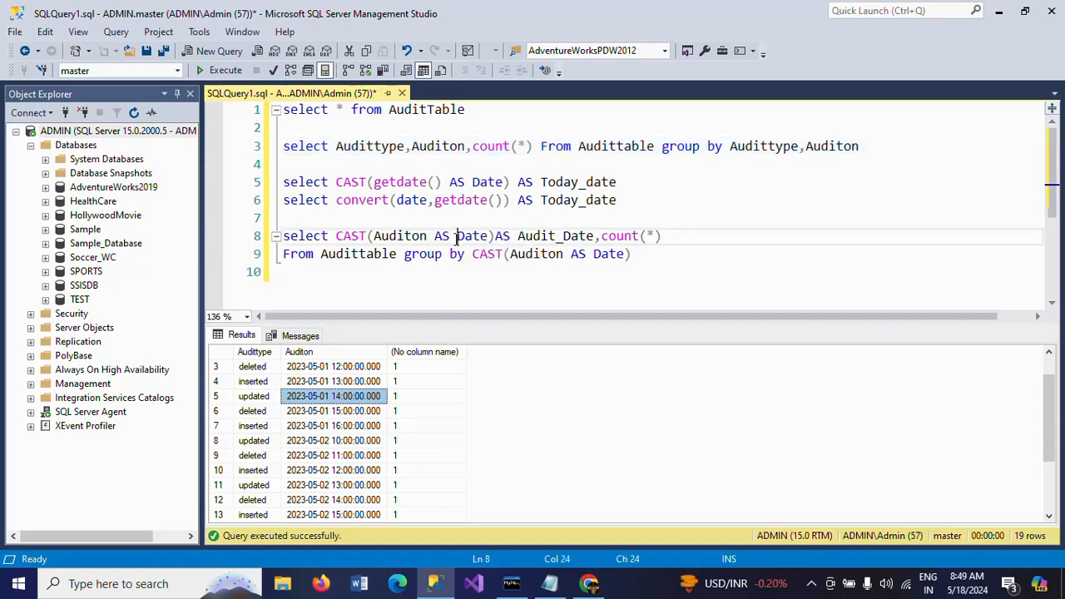
{"action": "double_click", "coordinate": [473, 236]}
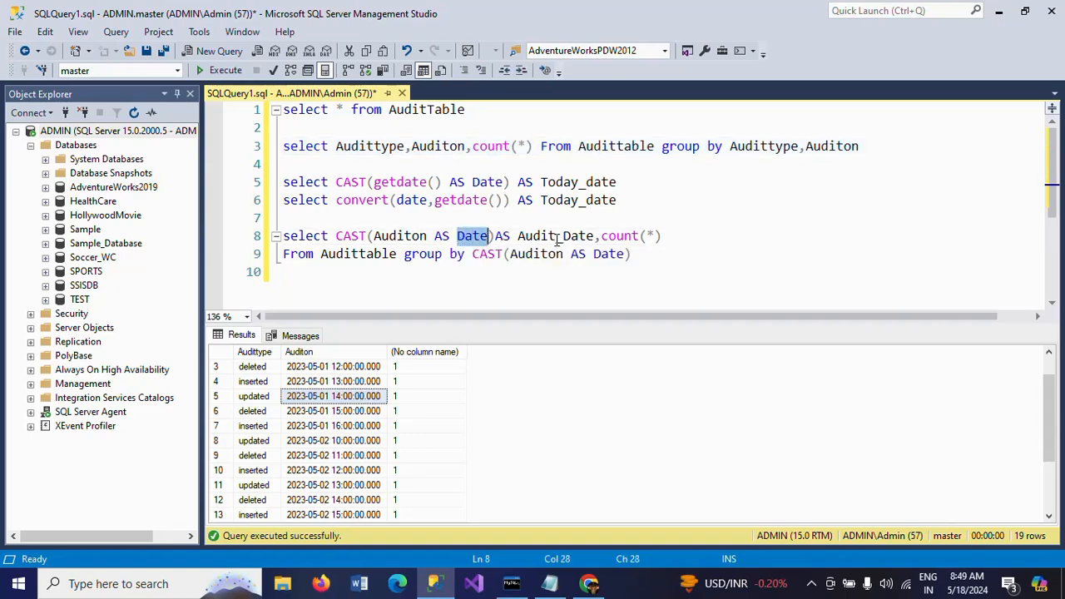